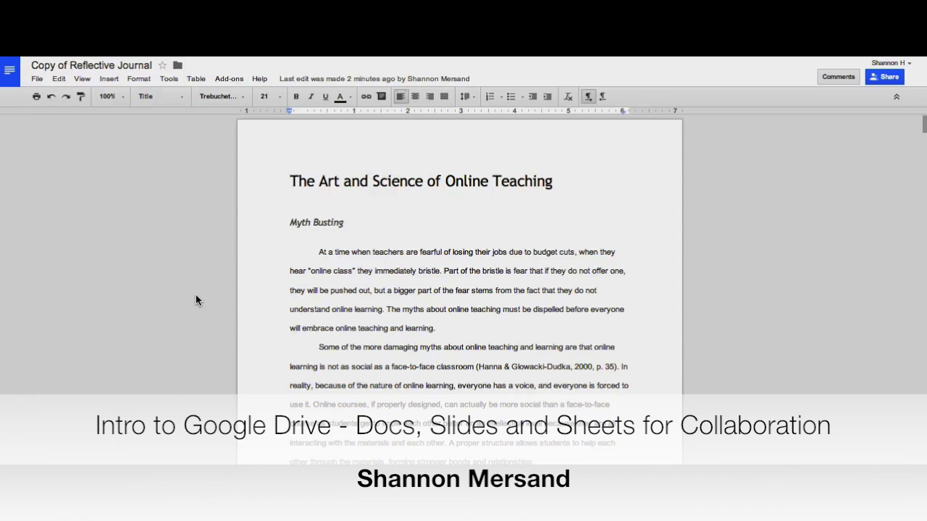
Browse the File and Edit menus, then bring up the document's sharing settings
click(36, 78)
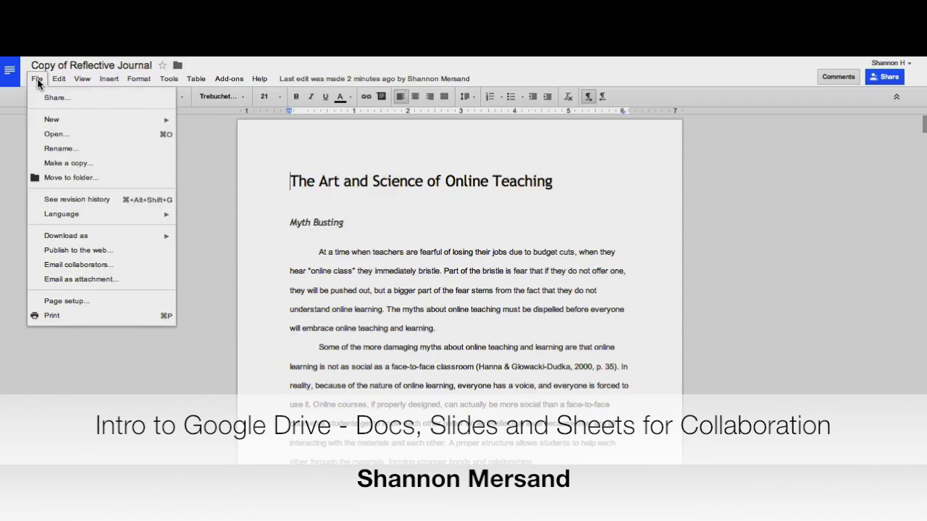
click(58, 78)
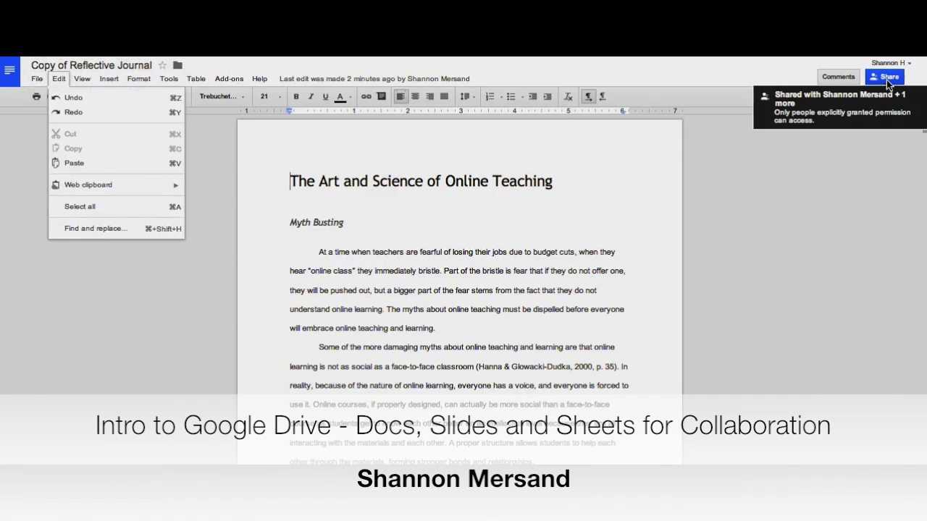
click(884, 77)
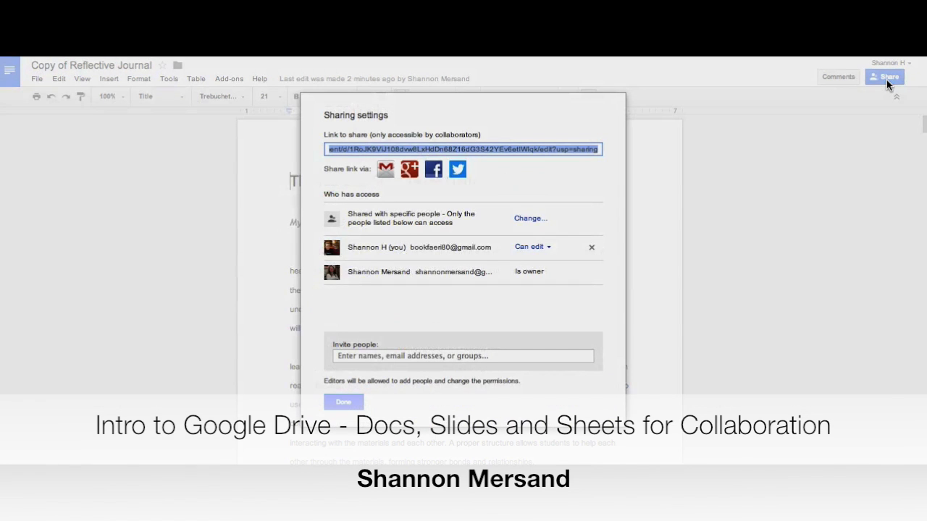
mouse_move(310, 231)
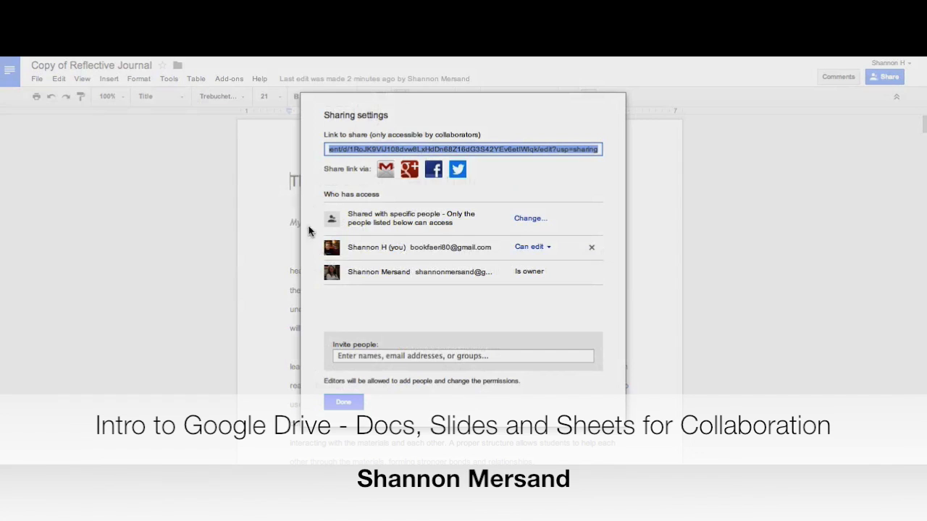
mouse_move(417, 323)
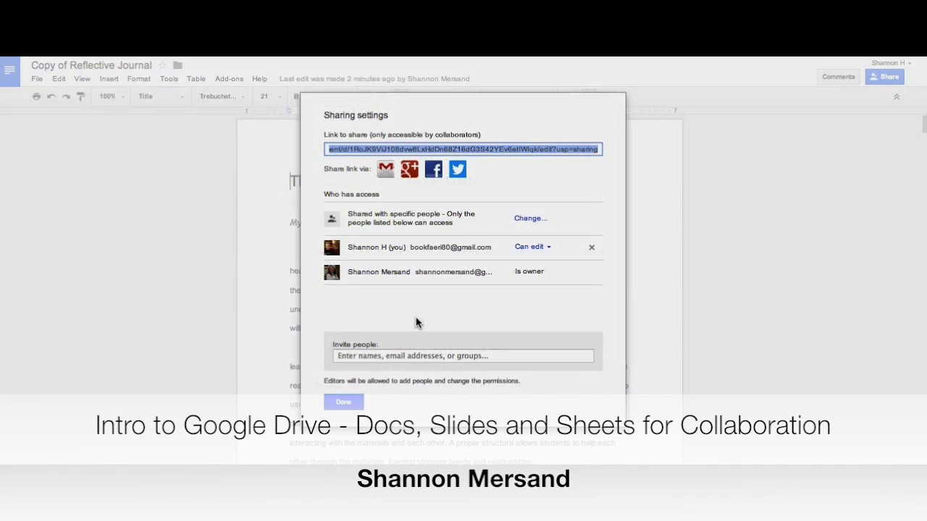
mouse_move(346, 275)
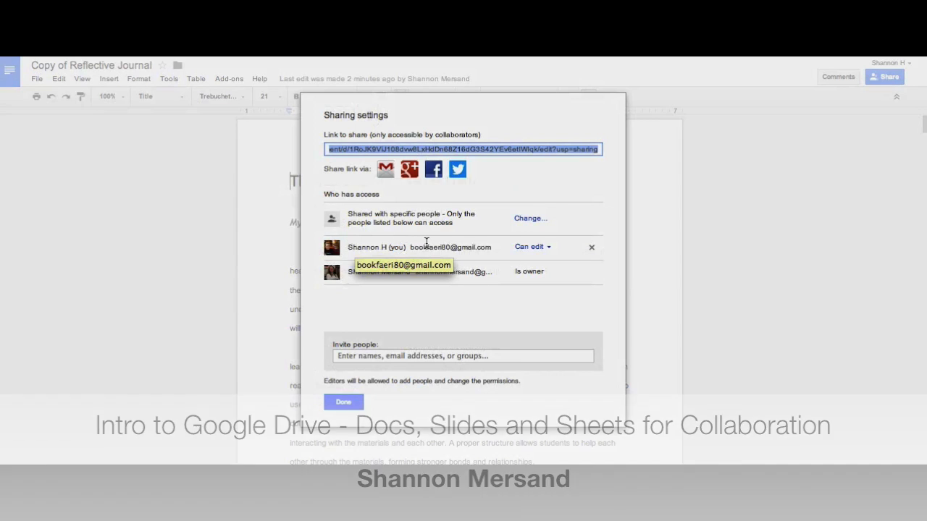
click(533, 247)
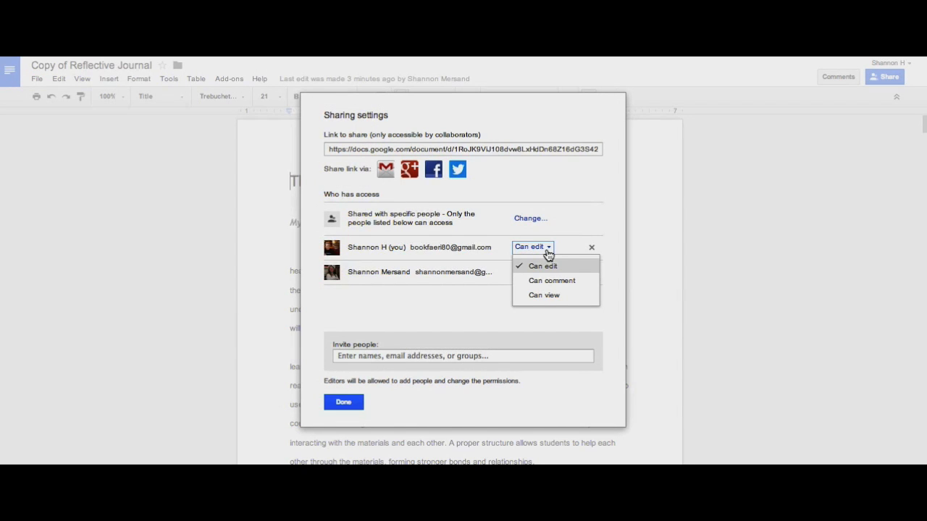
mouse_move(543, 295)
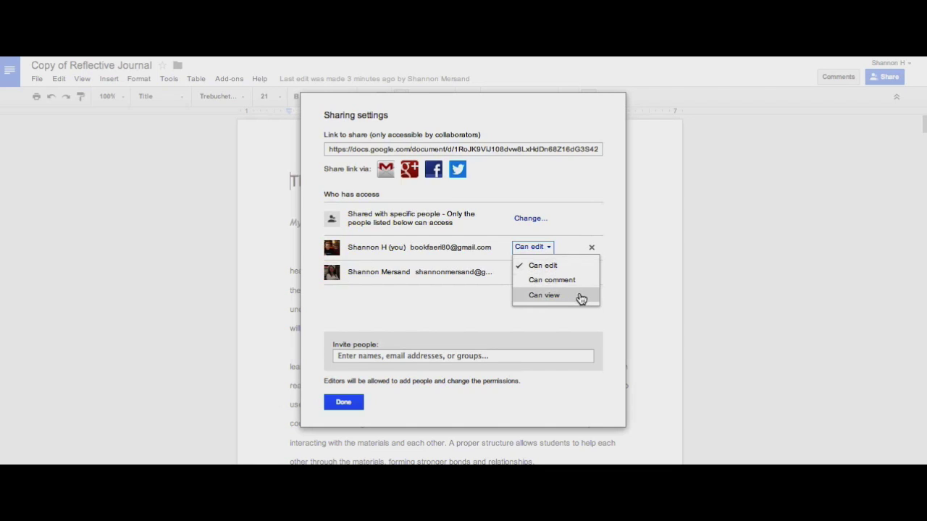
mouse_move(555, 281)
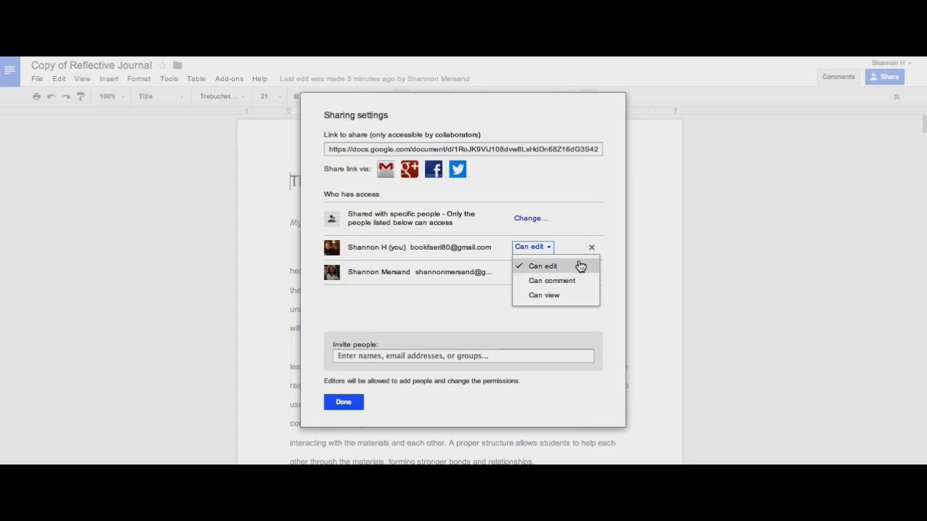
click(541, 266)
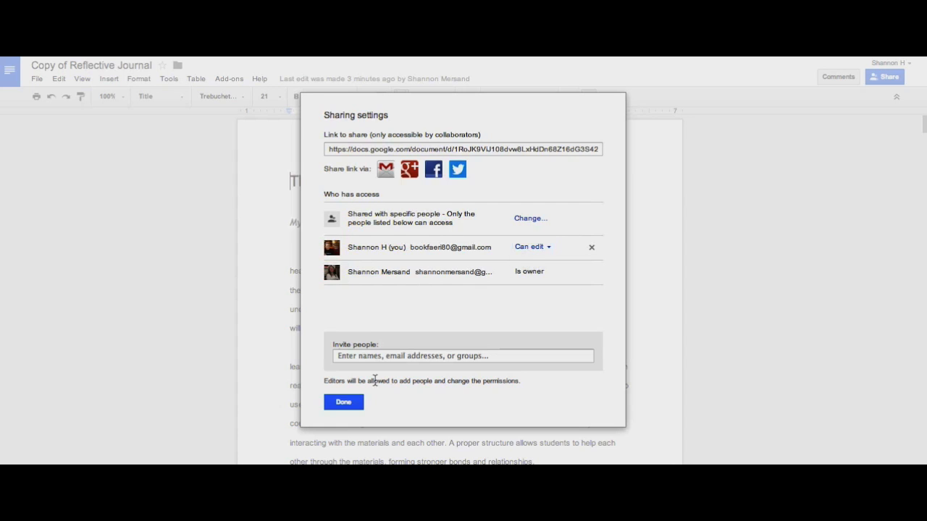
Add the suggested collaborator address as an invitee and check their access level
text(smer)
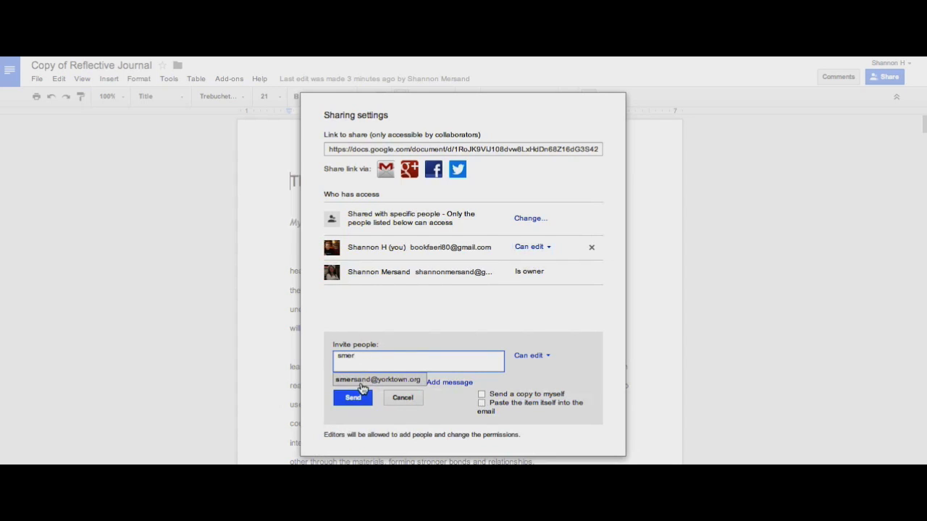
click(530, 354)
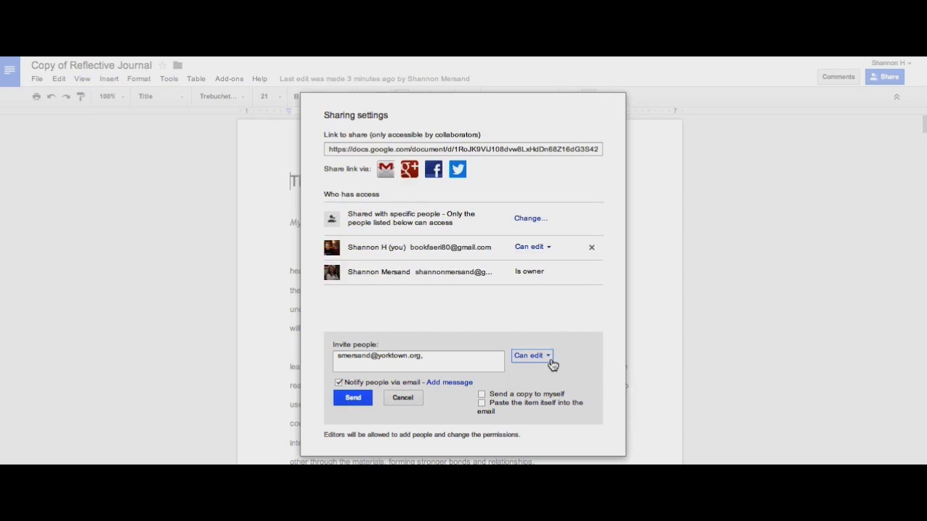
click(532, 355)
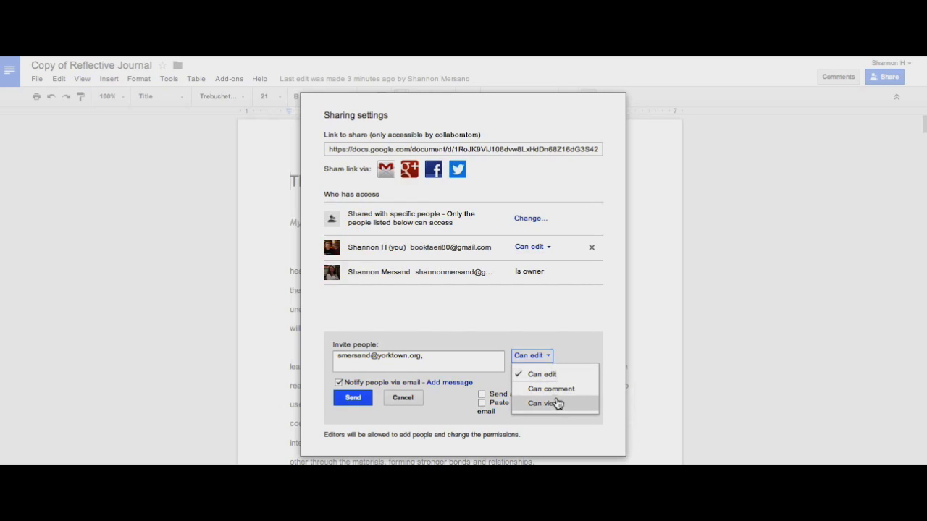
mouse_move(576, 405)
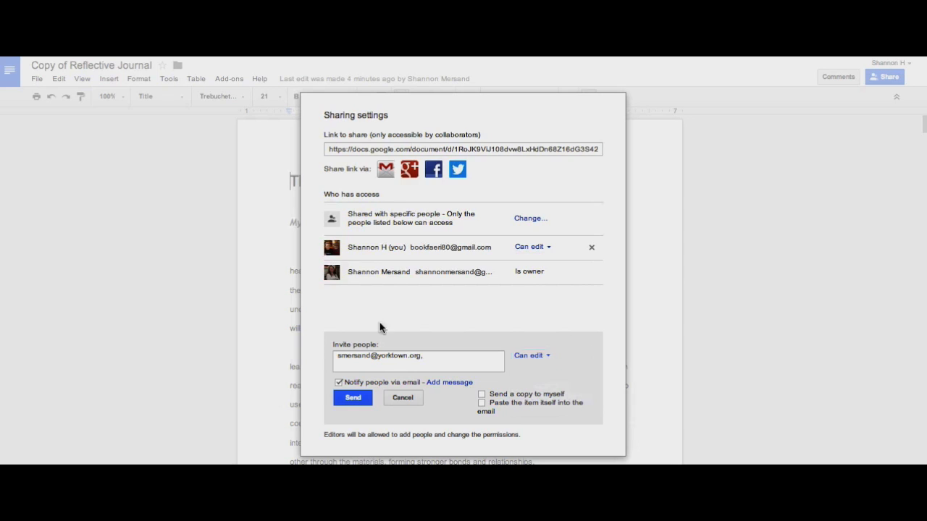
mouse_move(417, 388)
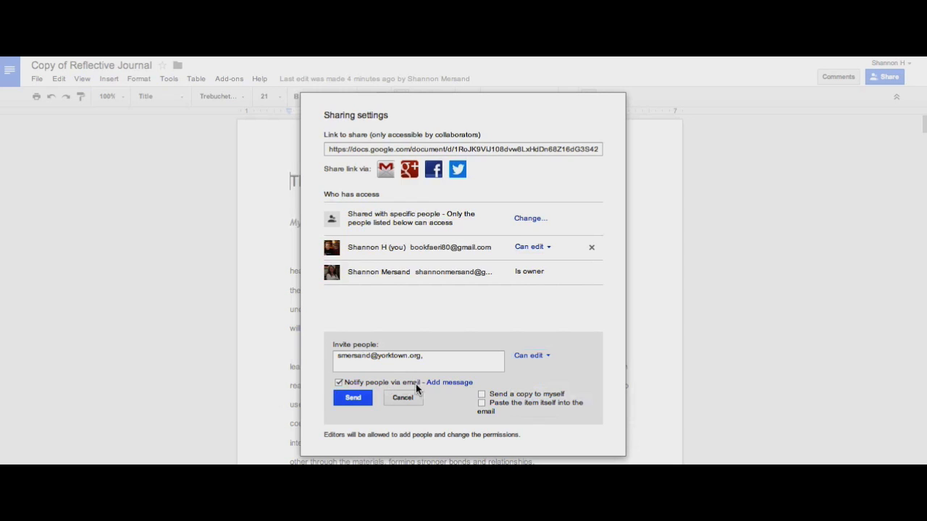
mouse_move(444, 391)
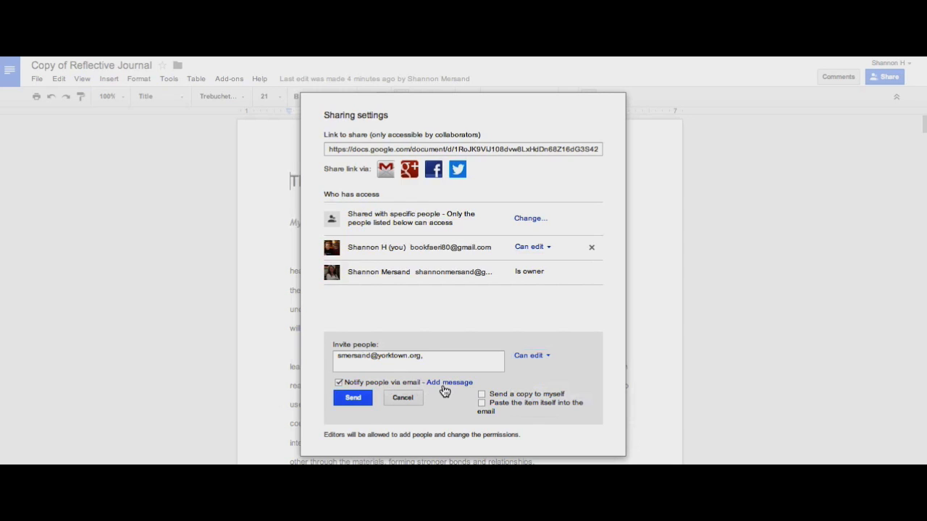
Send the invitation with the note 'Here is the paper I was talking about' and close sharing settings
click(449, 382)
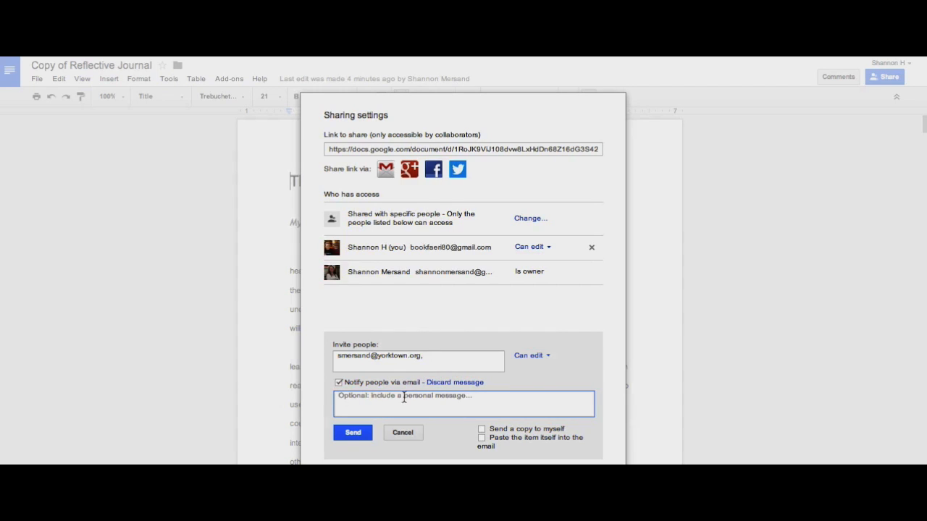
text(Here is the paper I was talking about)
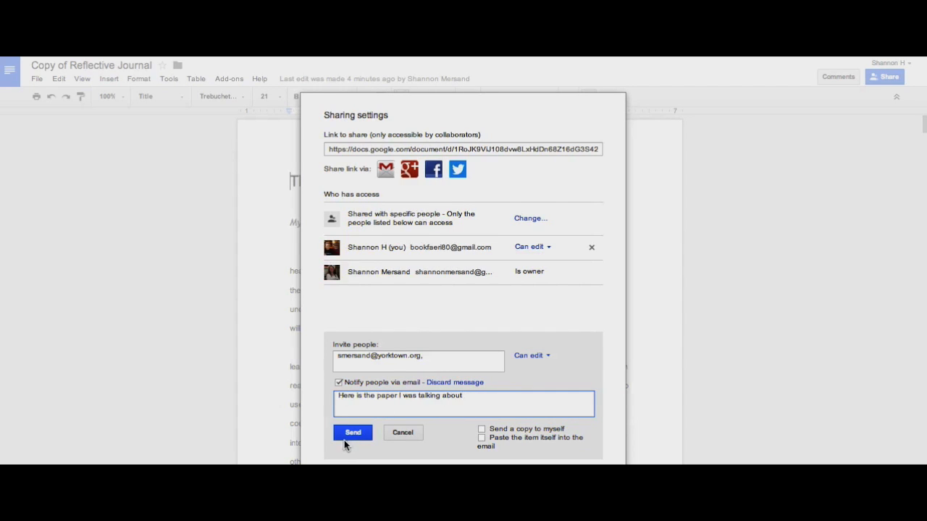
click(354, 432)
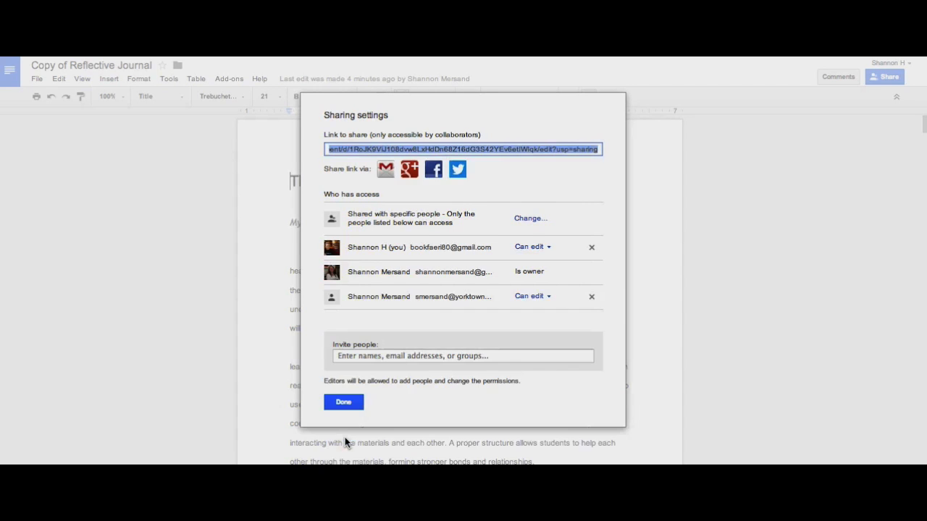
mouse_move(426, 236)
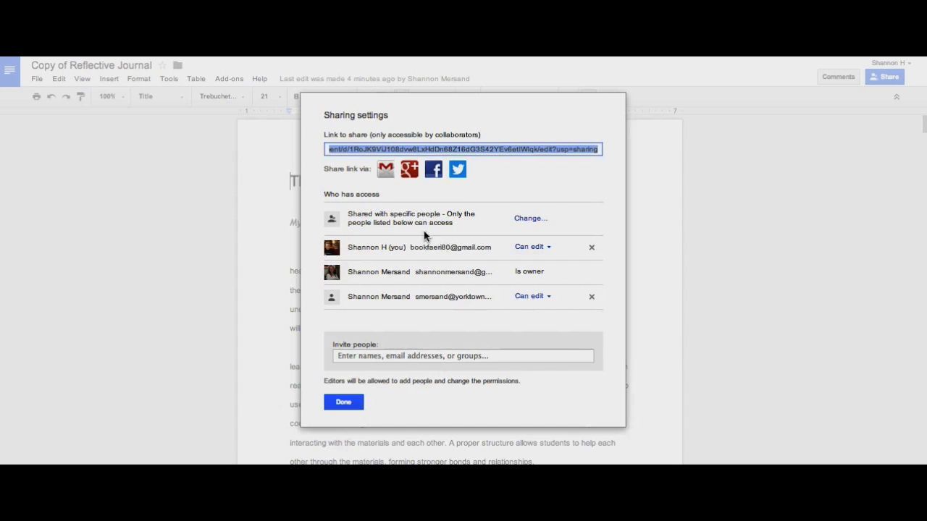
mouse_move(348, 246)
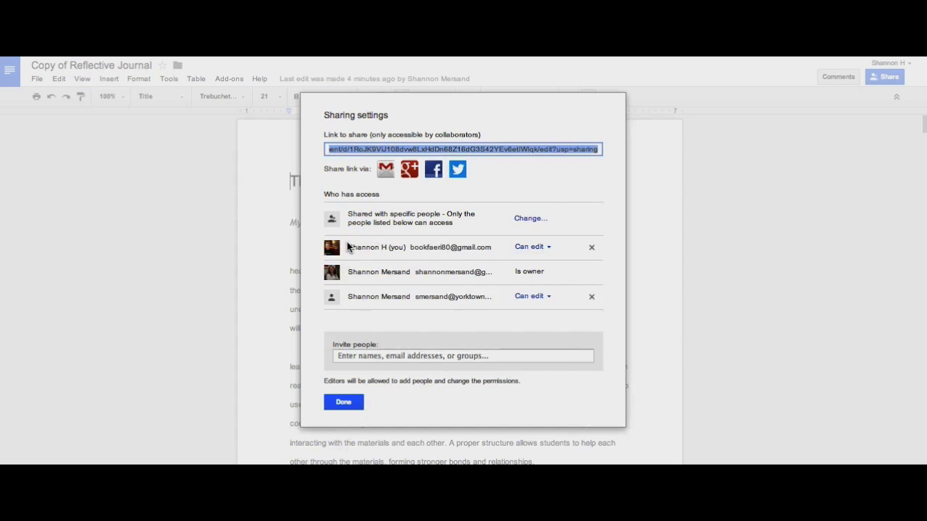
mouse_move(501, 270)
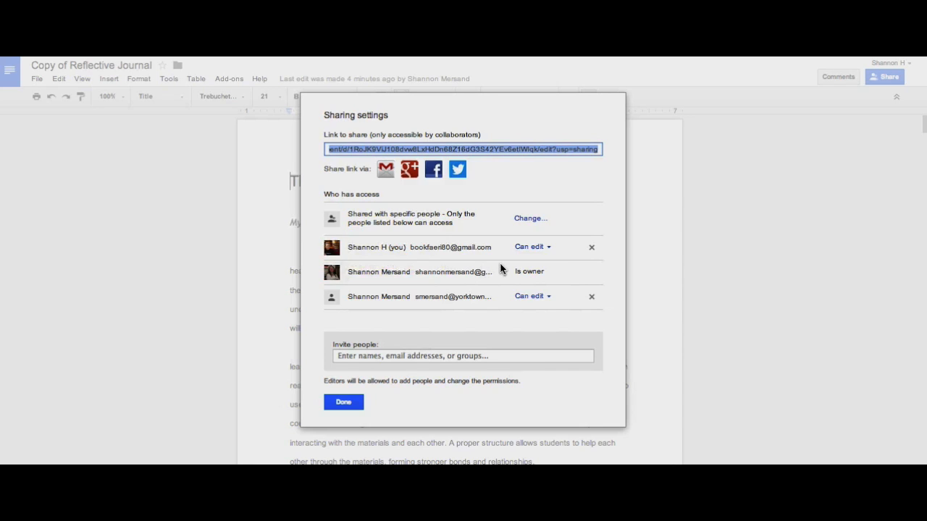
mouse_move(478, 269)
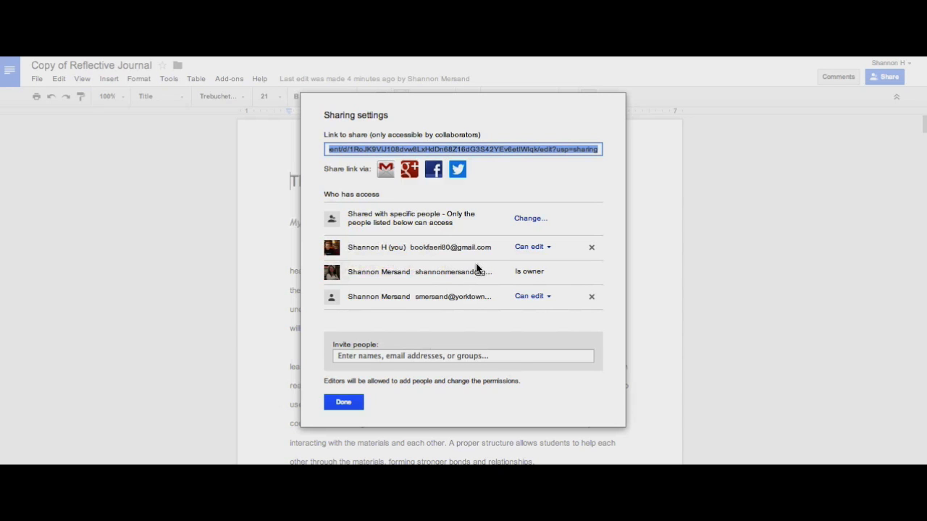
click(344, 403)
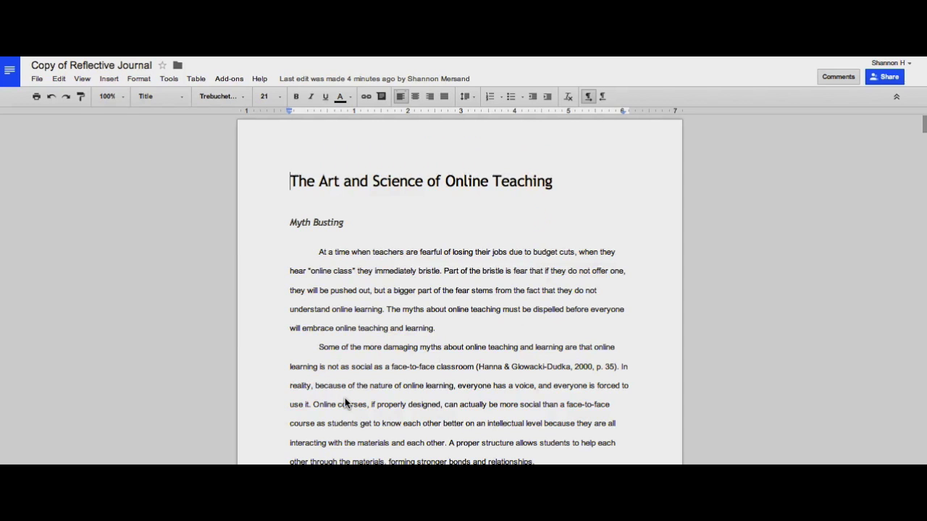
mouse_move(404, 249)
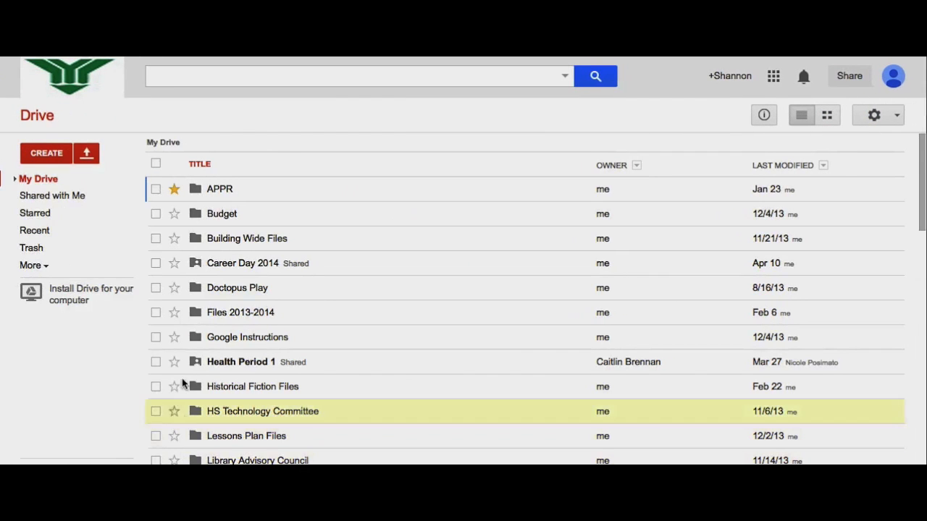
mouse_move(52, 196)
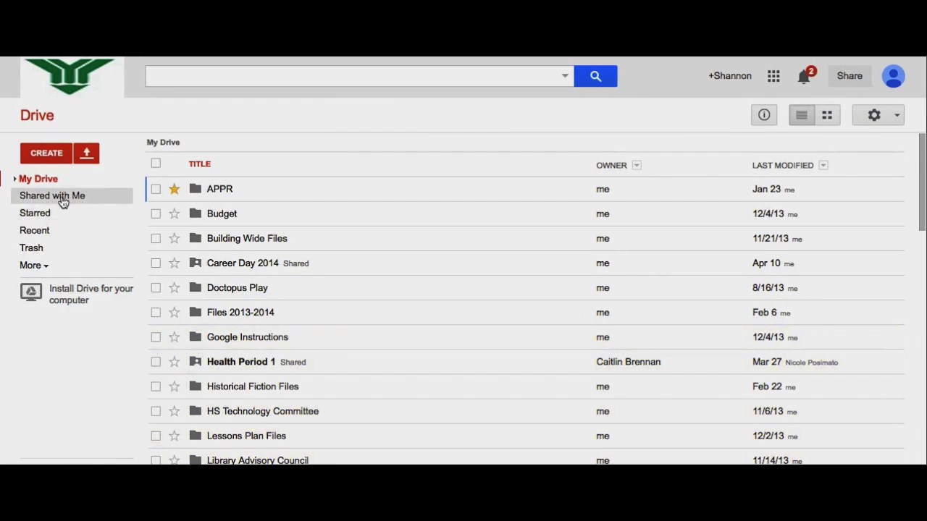
From Drive's Shared with Me list, open Copy of Reflective Journal
click(53, 196)
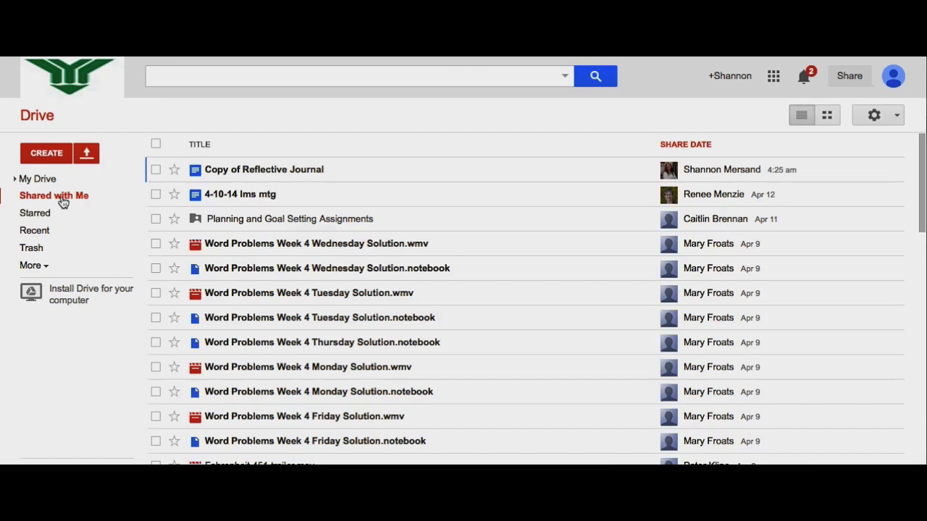
click(263, 169)
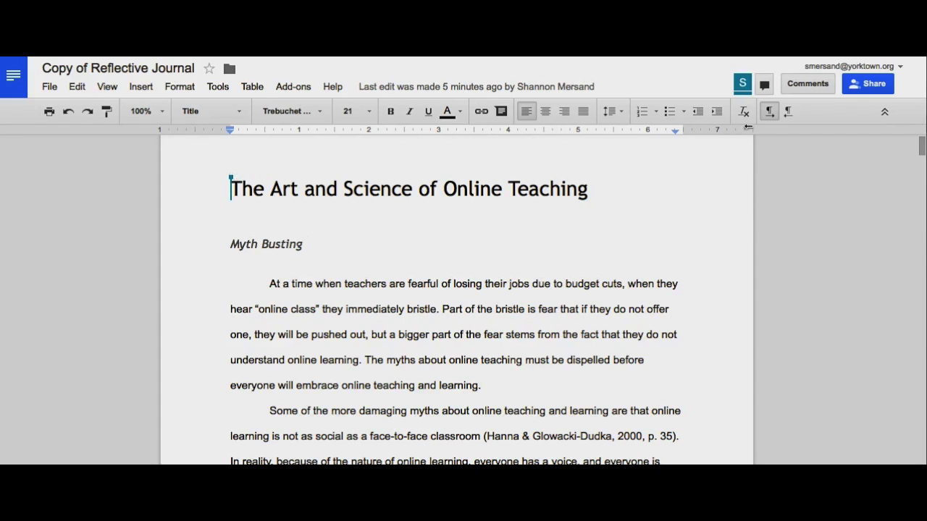
mouse_move(727, 76)
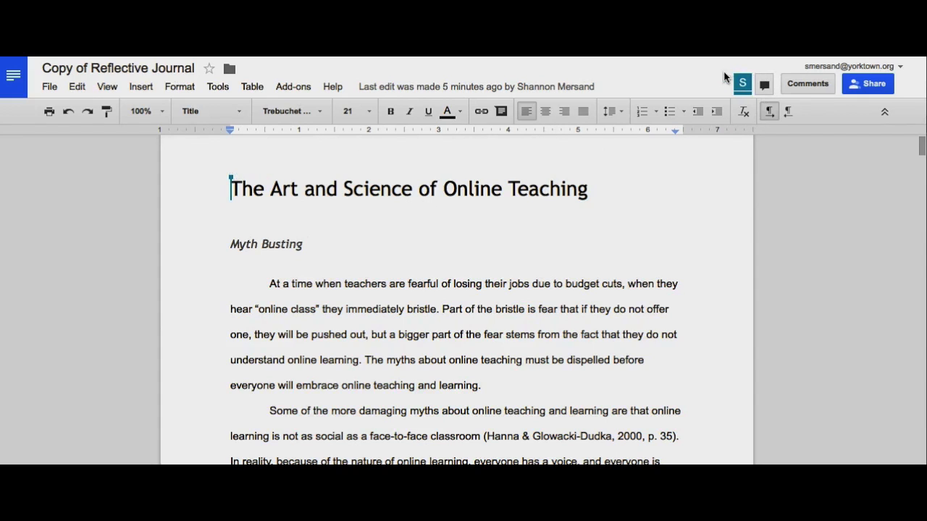
mouse_move(742, 81)
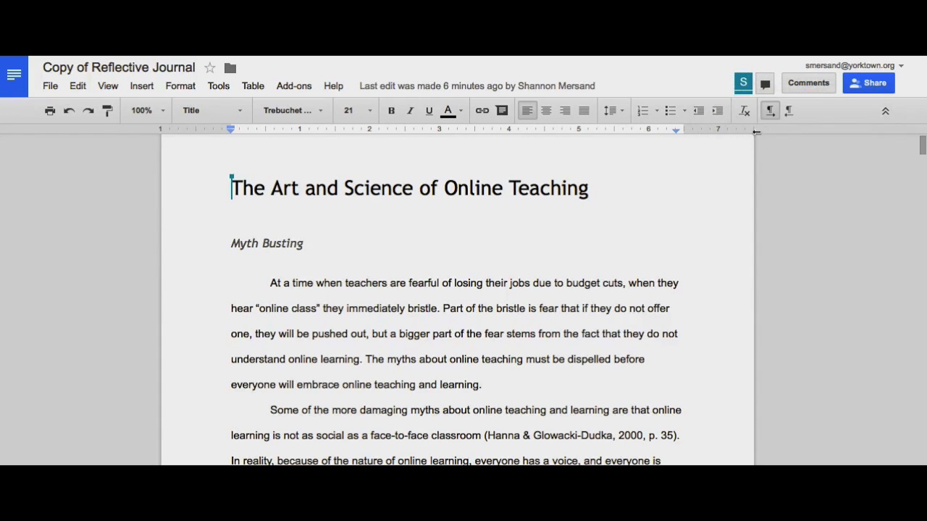
mouse_move(764, 82)
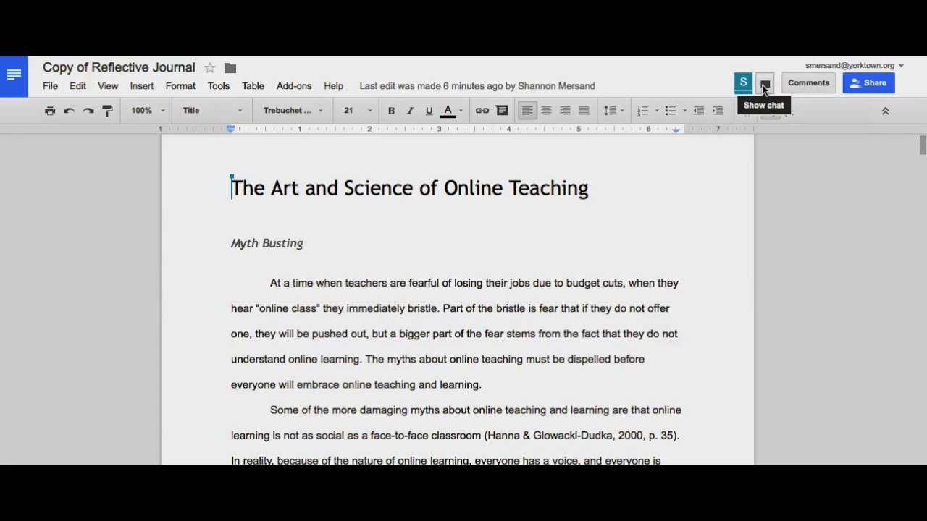
Send the chat message 'Hi there, I was just looking at the document' and review the chat alert settings
click(765, 82)
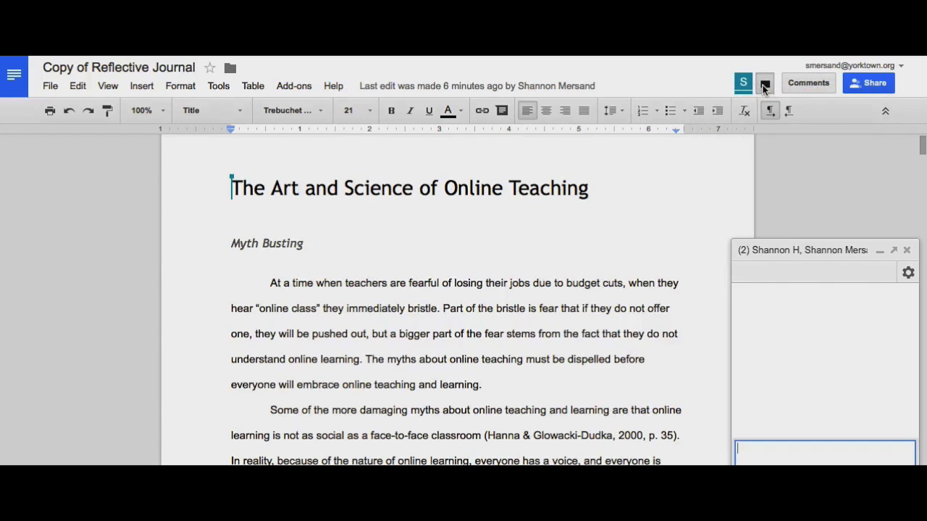
text(Hi there, I was just looking at the document)
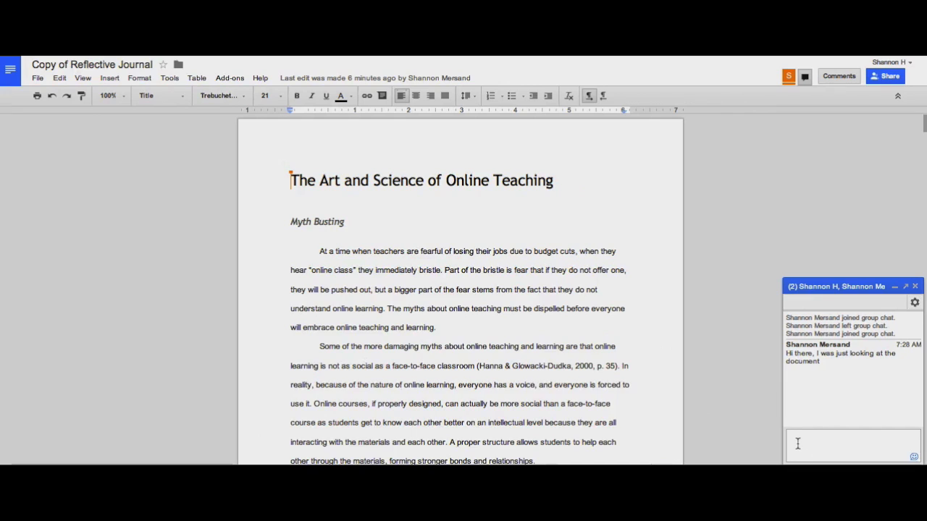
mouse_move(771, 391)
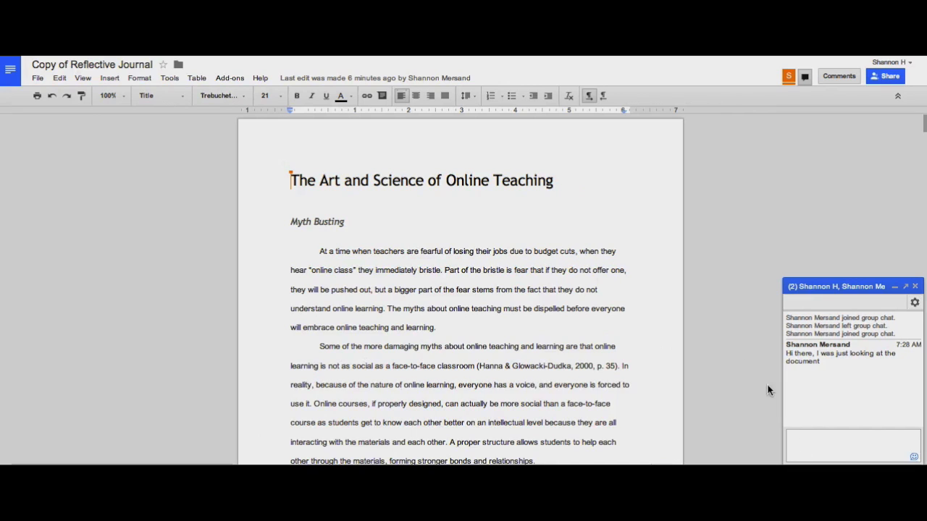
mouse_move(840, 409)
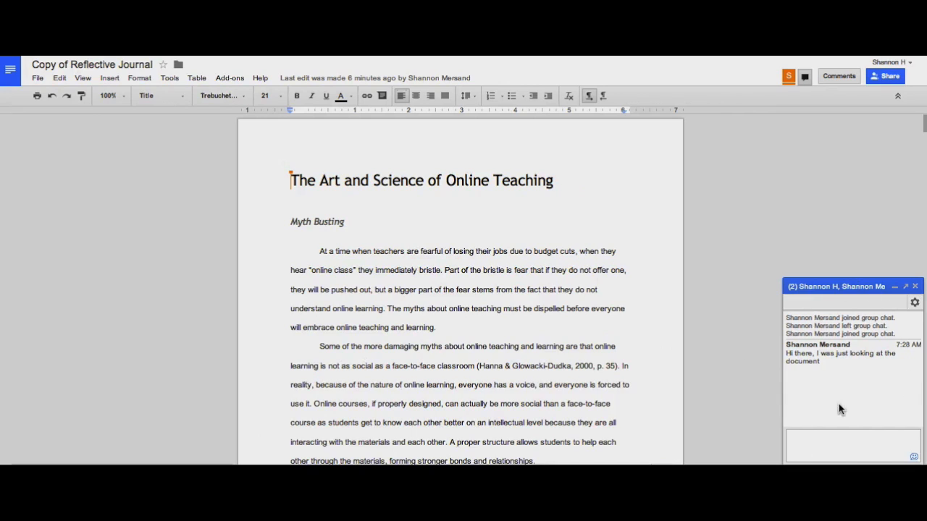
mouse_move(840, 291)
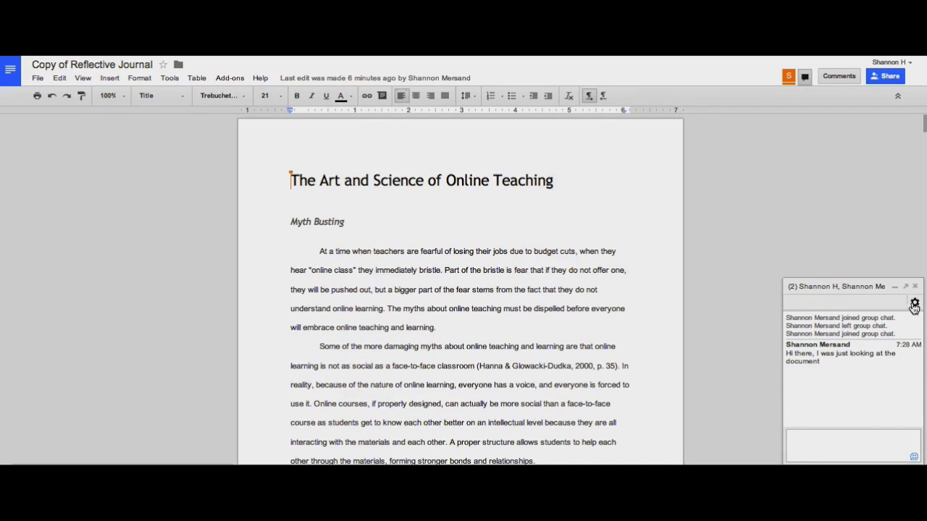
click(915, 303)
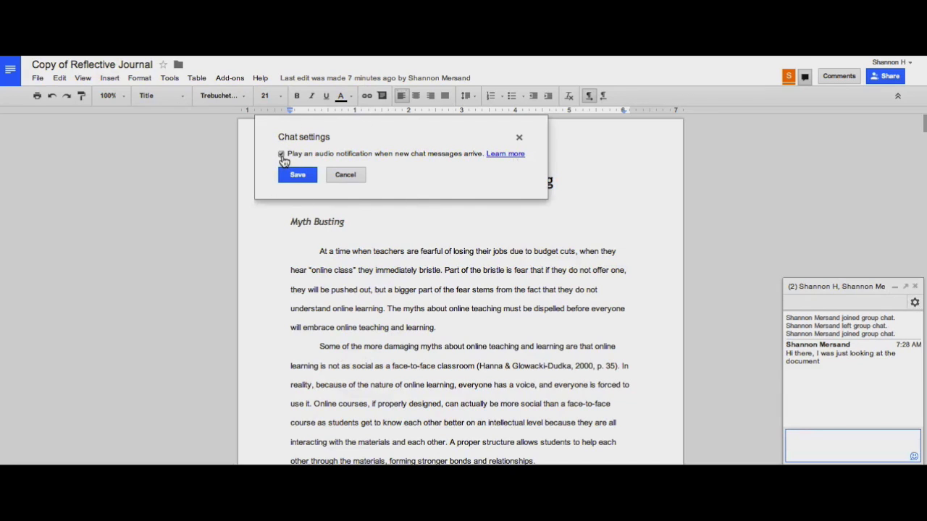
click(281, 153)
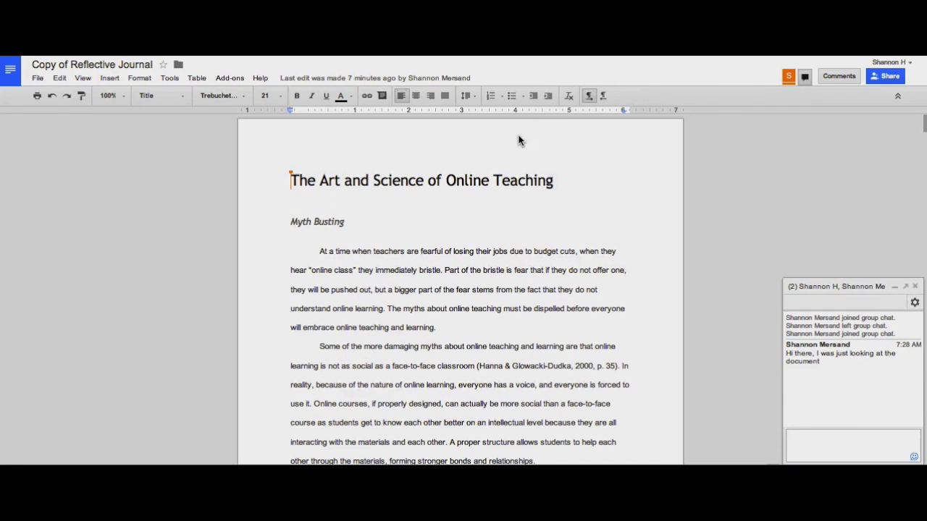
Insert 'New' before 'At a time' in the first paragraph and select the word
scroll(up, 3)
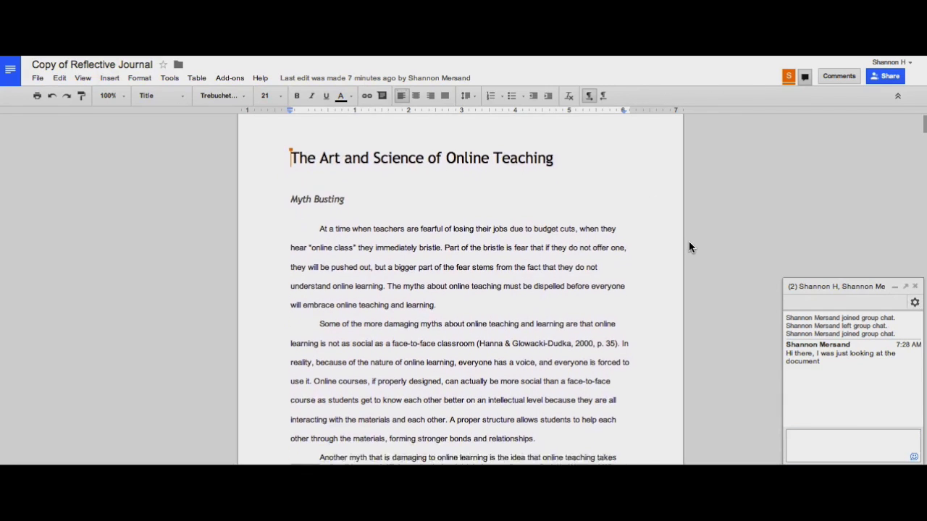
scroll(up, 3)
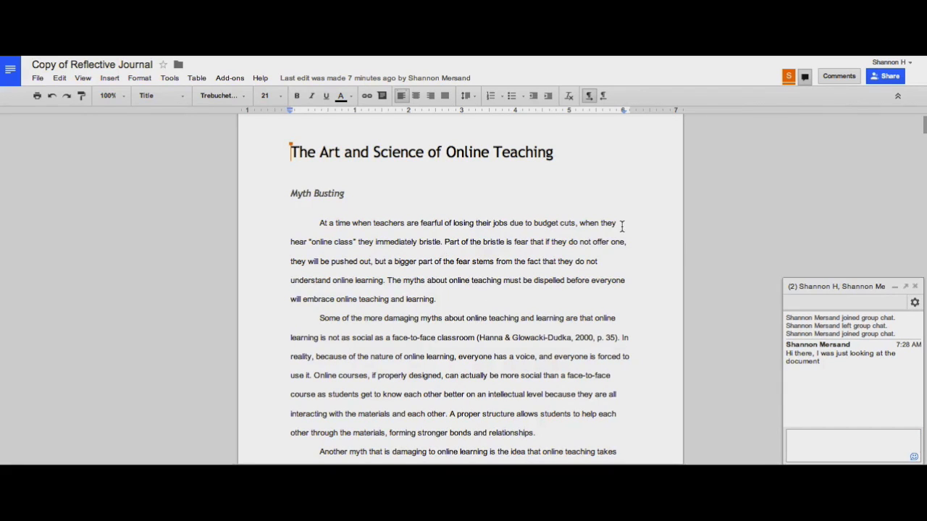
click(320, 223)
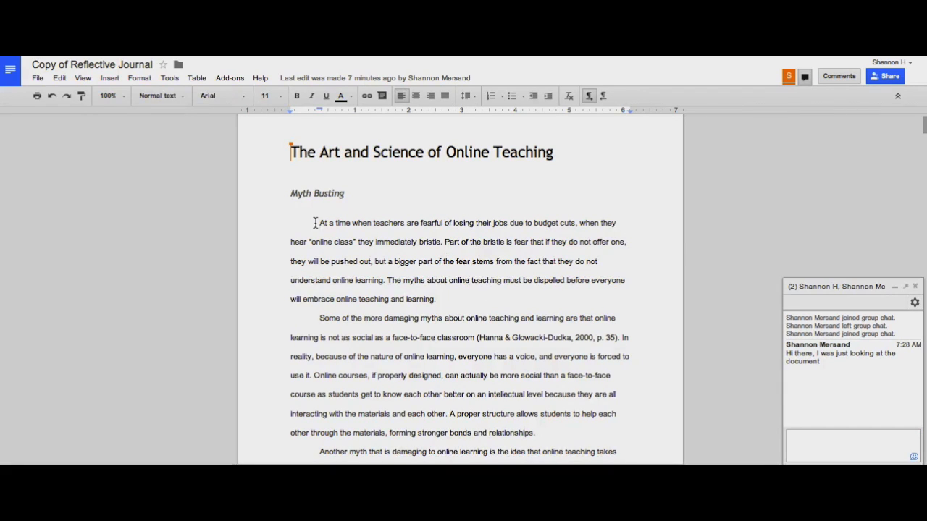
text(New)
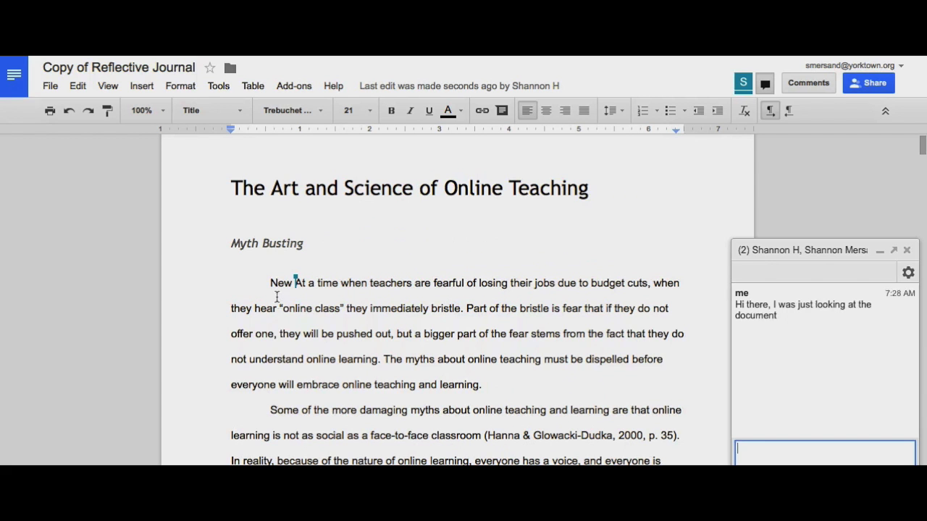
double_click(281, 283)
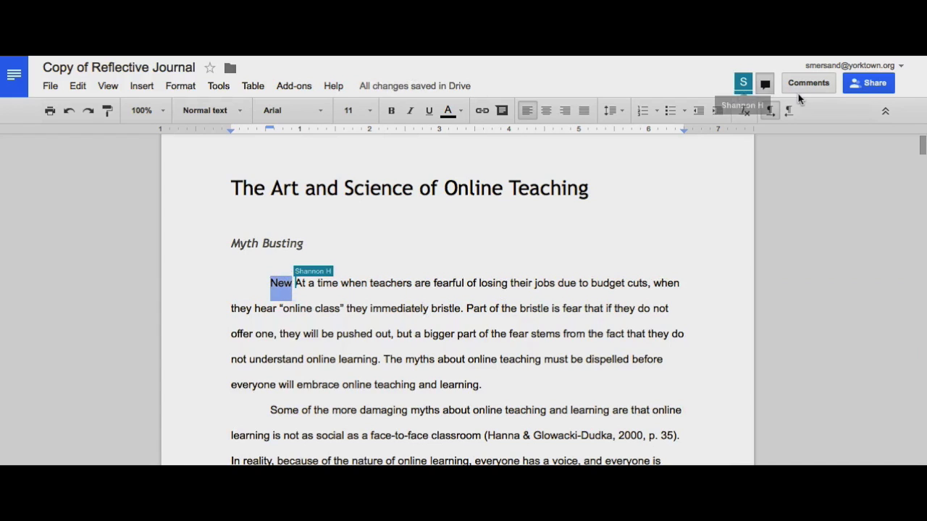
Post the comment 'This doesn't make any sense' on the selected word New
click(807, 83)
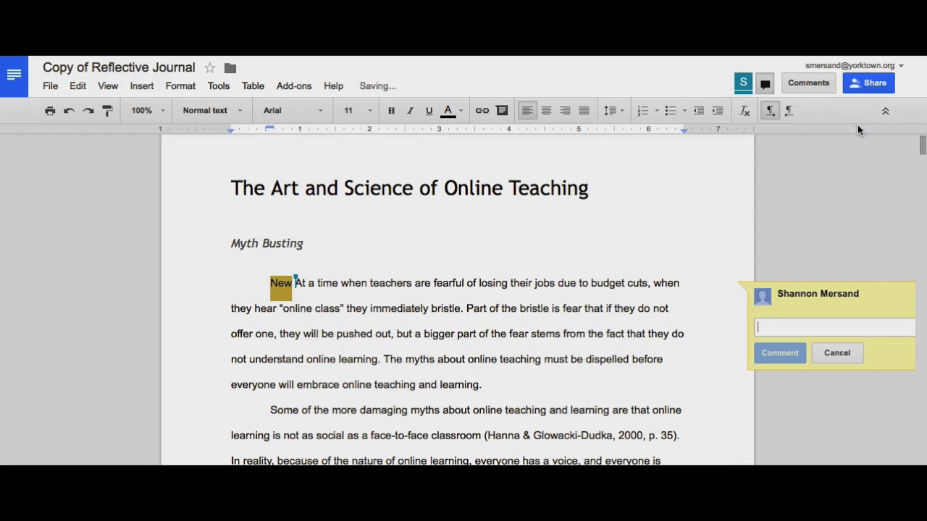
text(This doesn't make any sense)
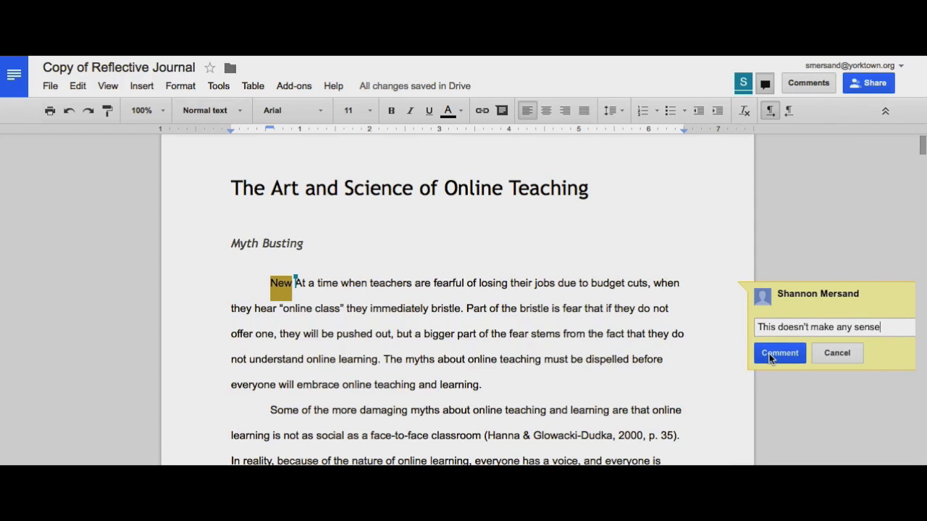
click(780, 353)
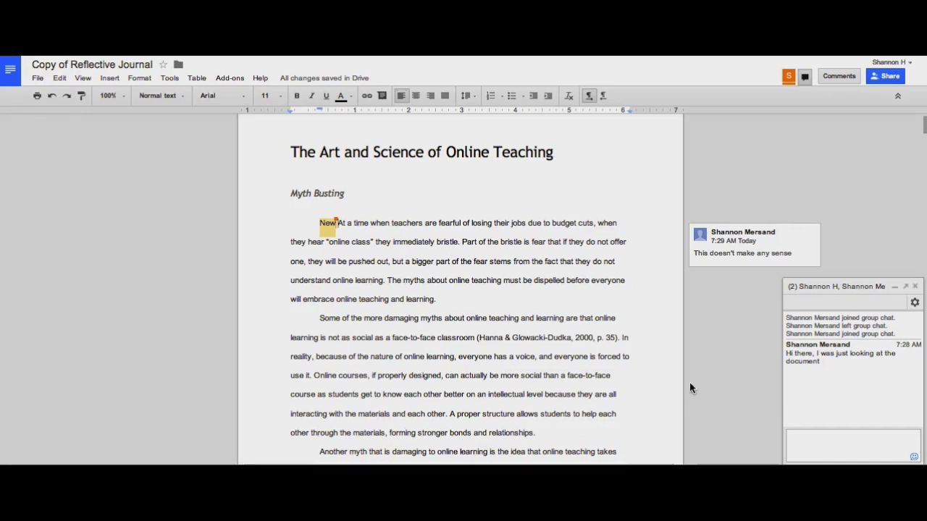
mouse_move(730, 237)
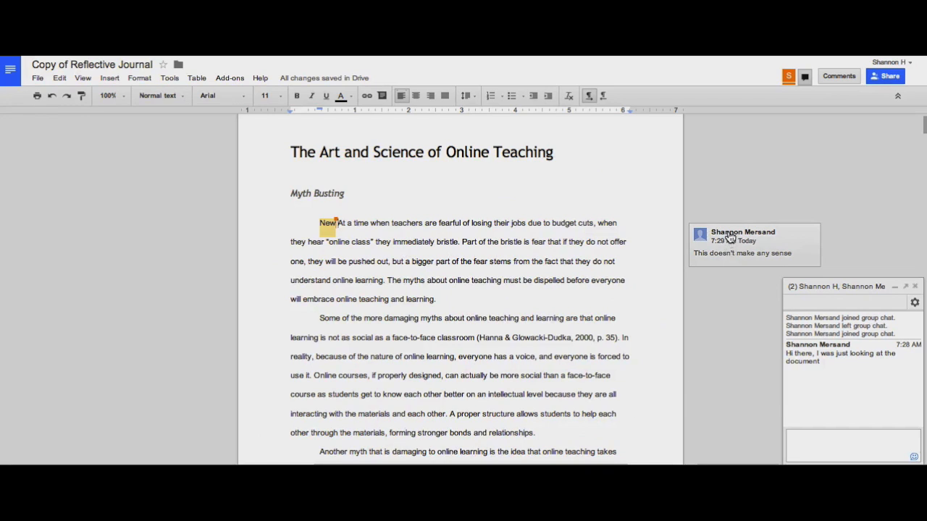
Reply 'Sure it does!' to the comment on New, then resolve the thread
click(753, 244)
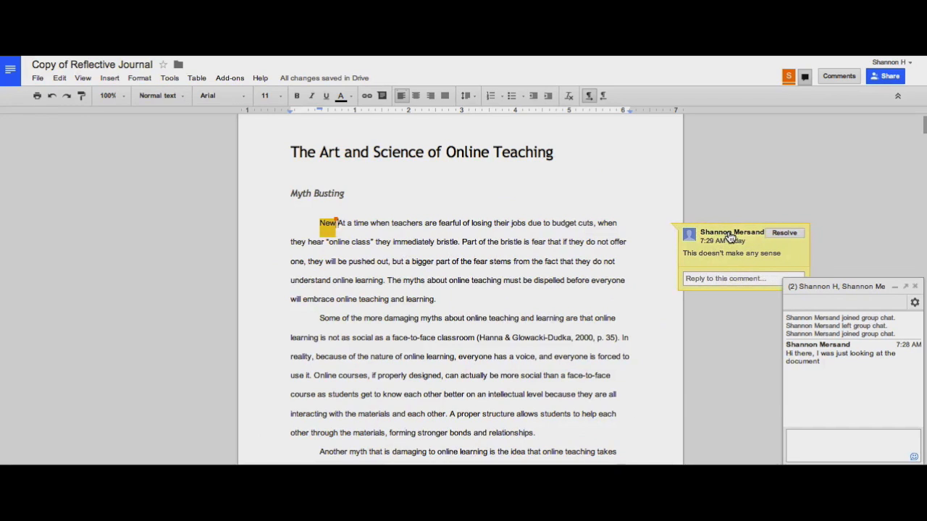
scroll(down, 3)
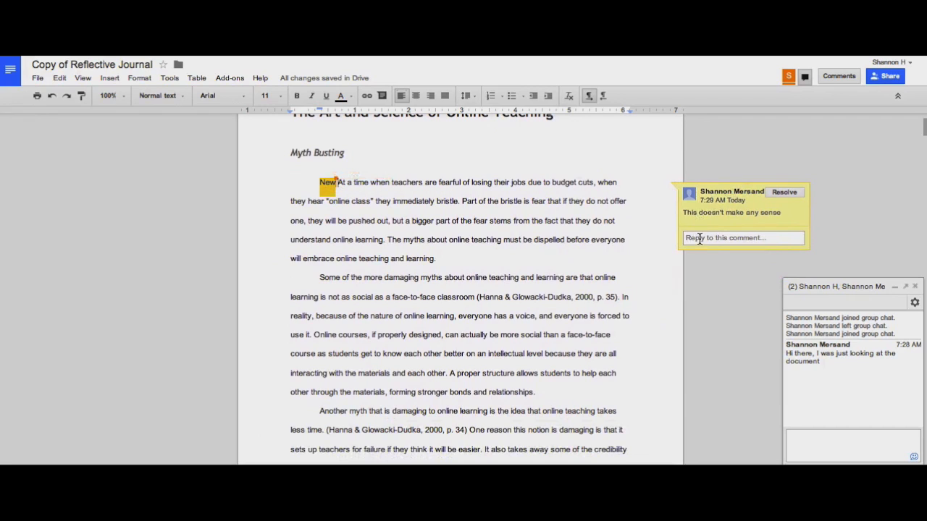
text(Sure it does!)
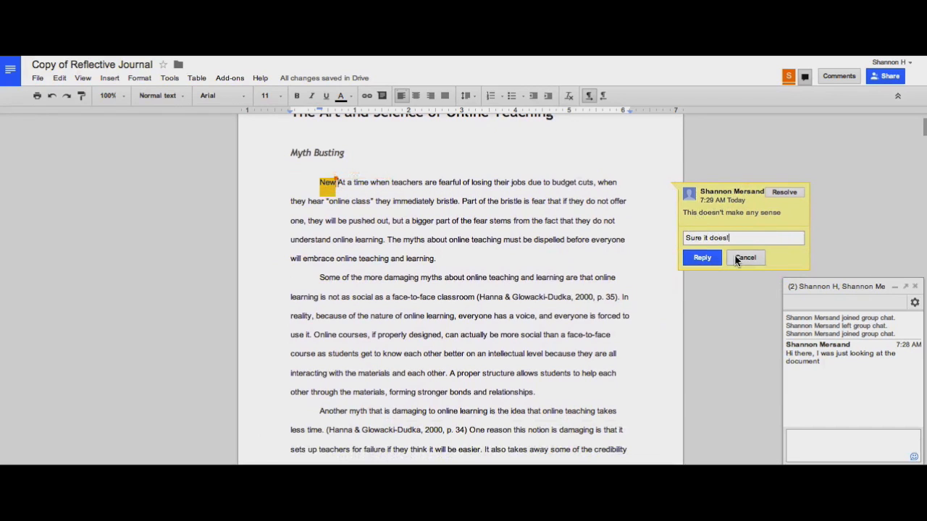
click(701, 258)
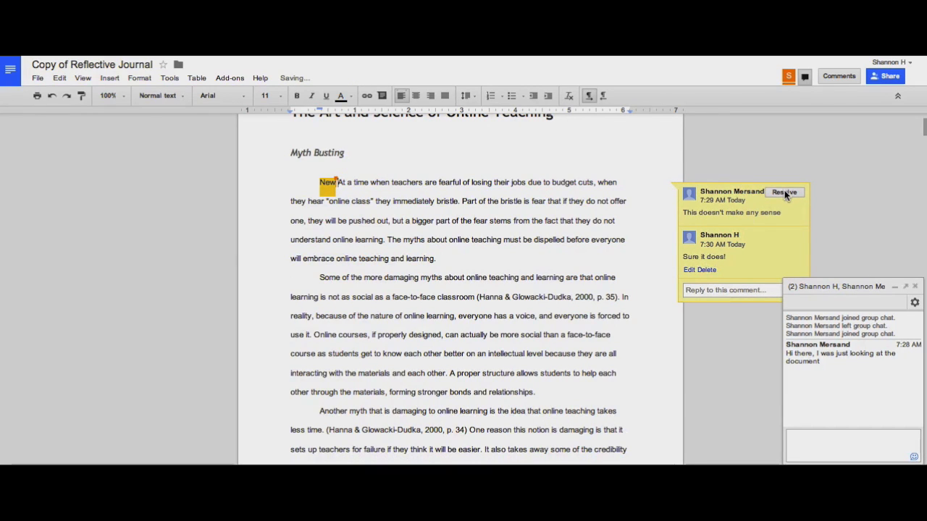
mouse_move(786, 191)
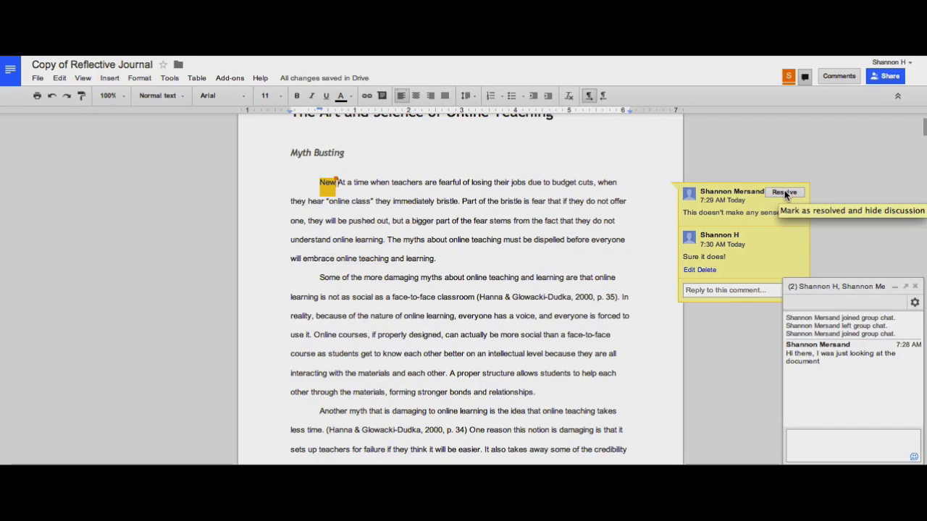
click(785, 191)
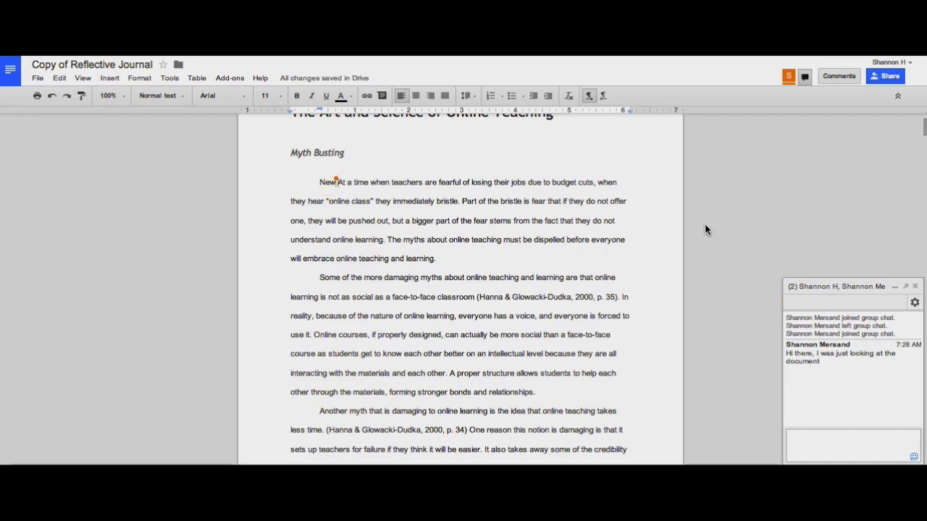
mouse_move(698, 257)
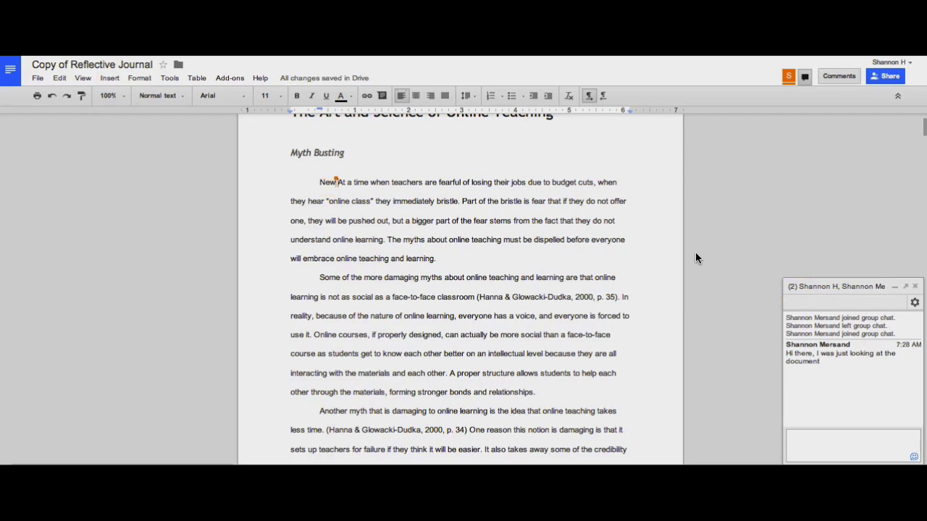
mouse_move(713, 159)
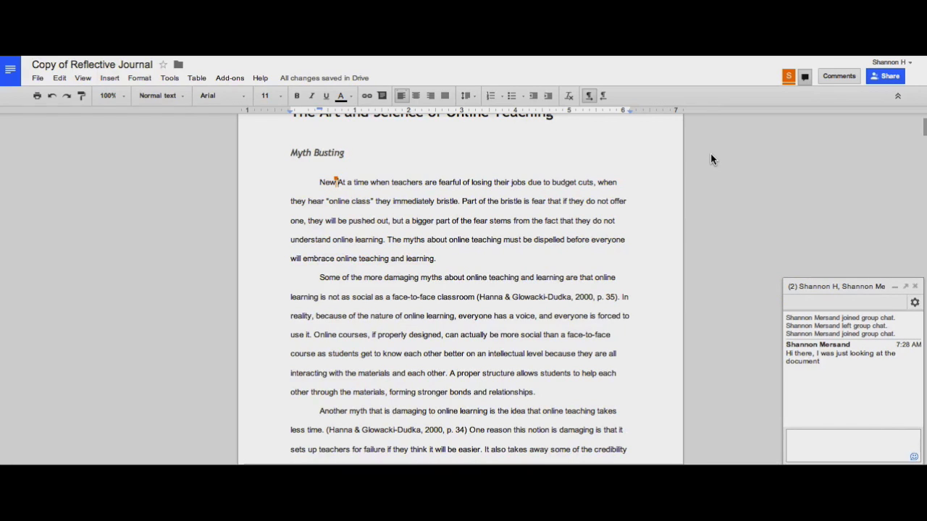
mouse_move(817, 279)
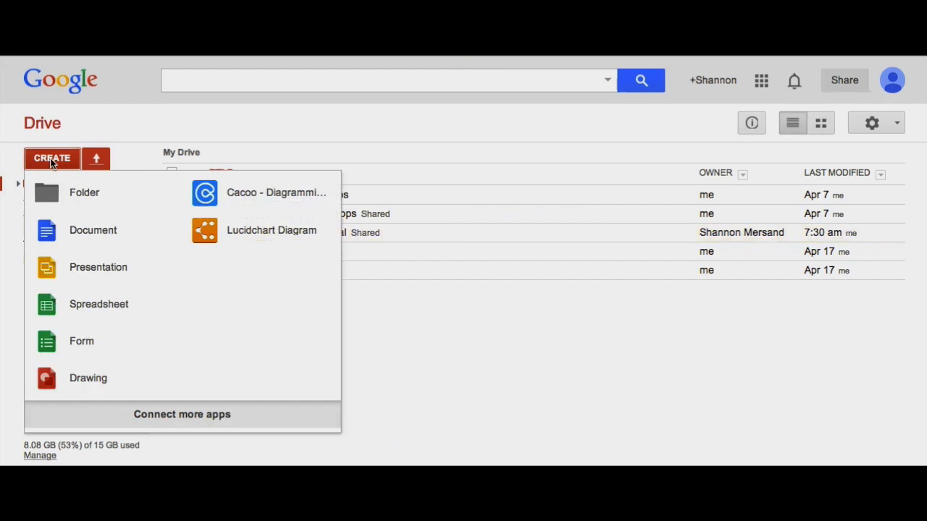
Create a new presentation from Drive and confirm its name in the sharing prompt
click(98, 267)
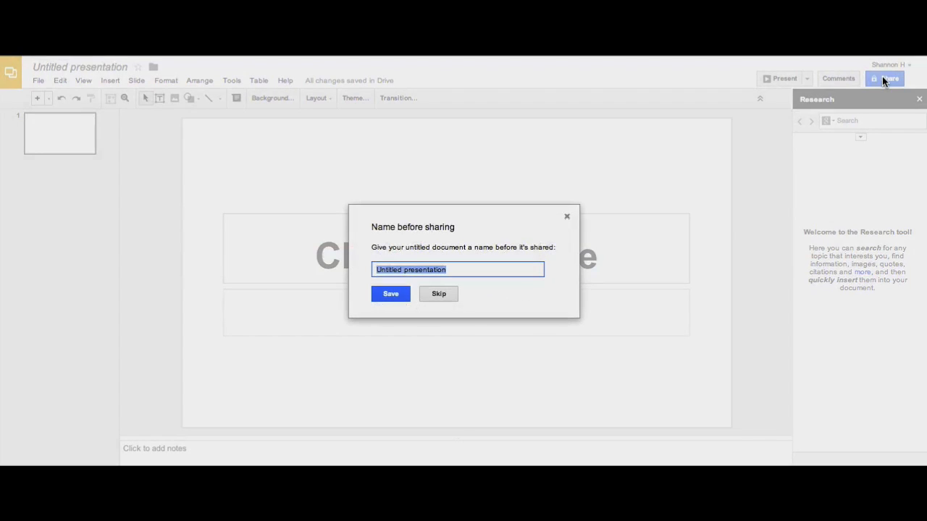
click(391, 292)
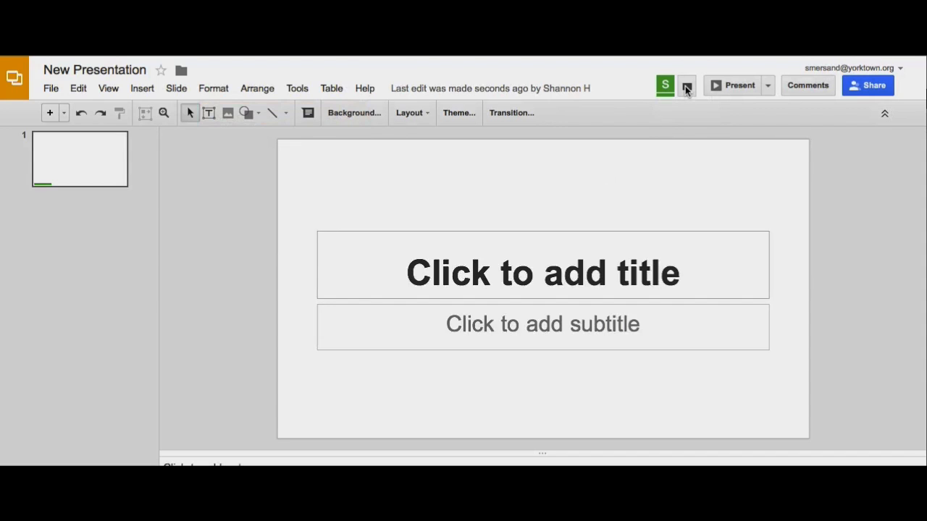
mouse_move(702, 86)
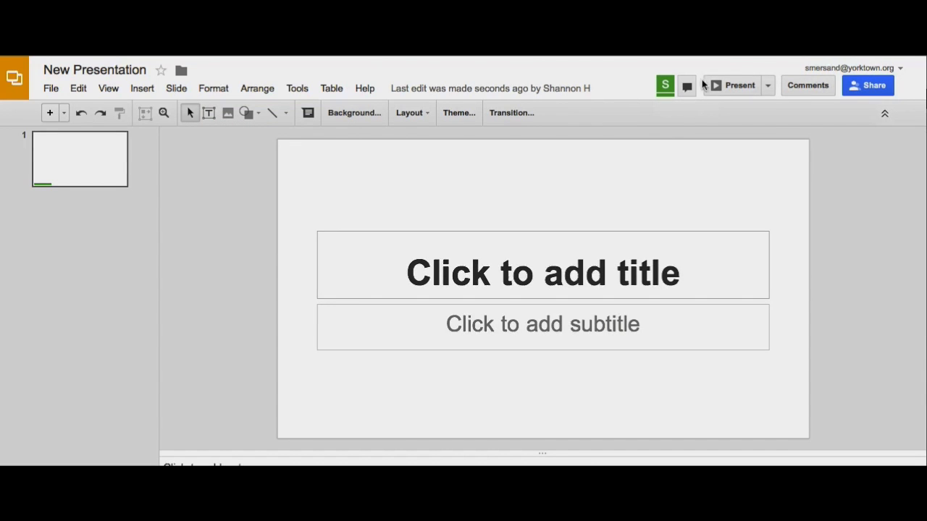
mouse_move(677, 121)
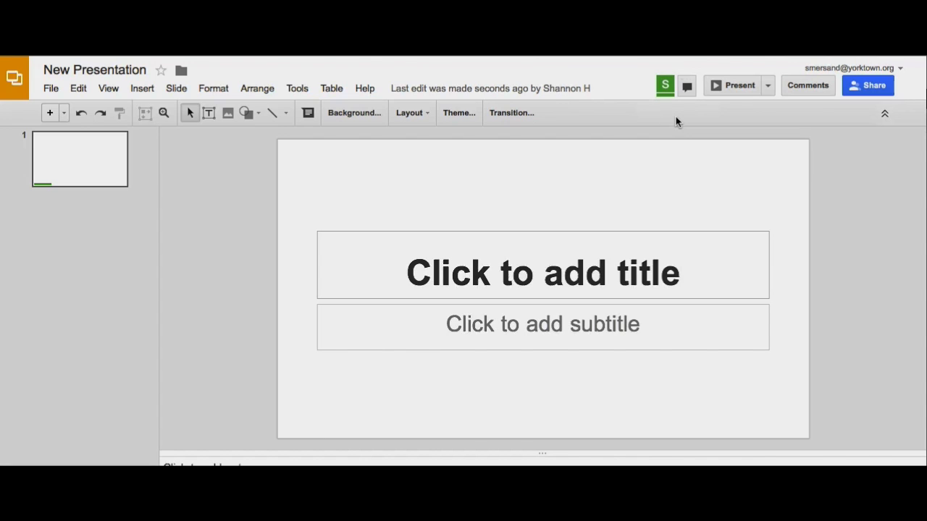
Start a new comment on the first slide via the Comments menu
click(809, 84)
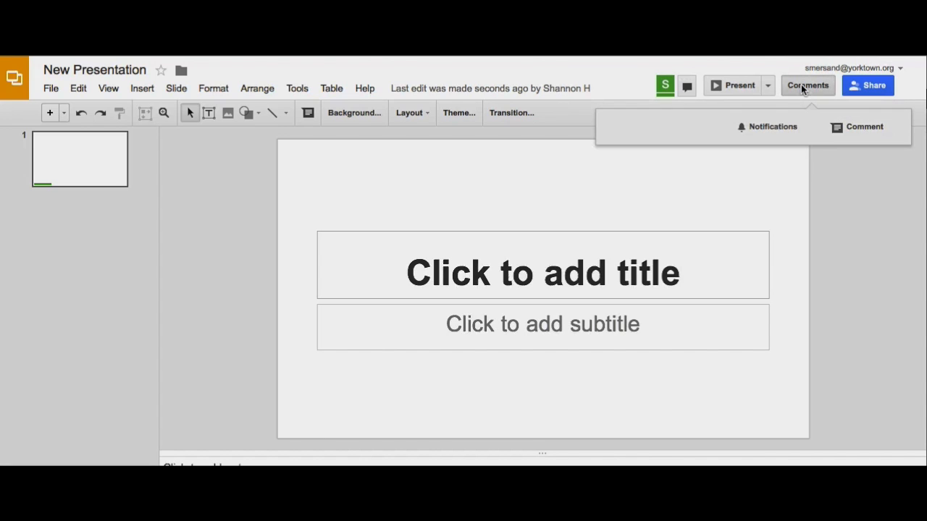
click(864, 127)
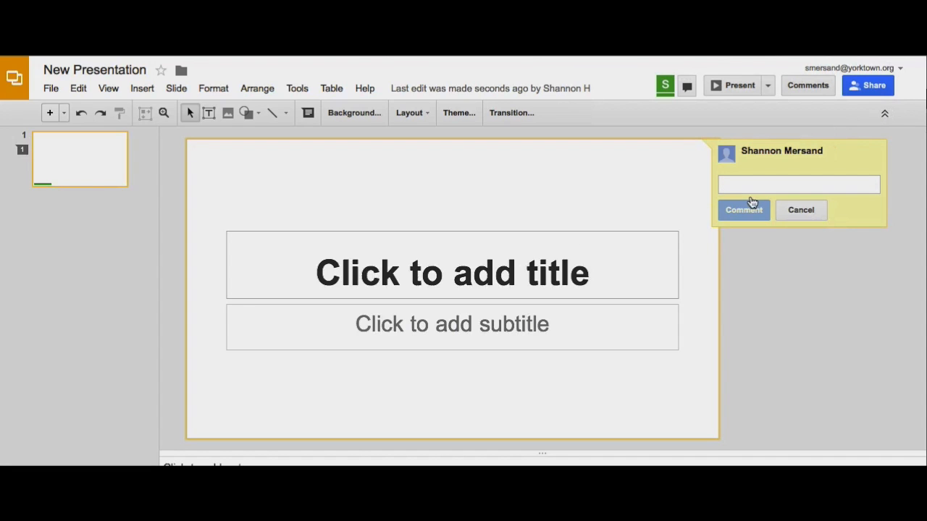
click(743, 210)
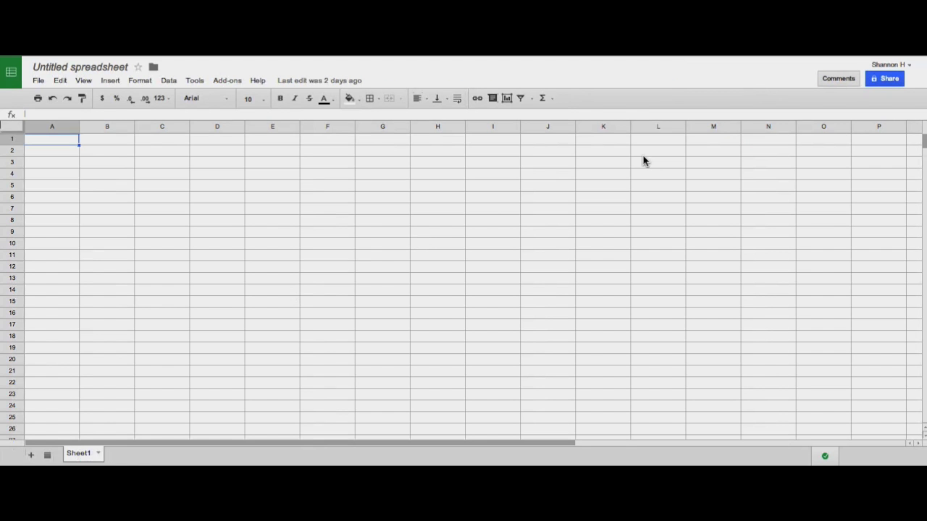
mouse_move(880, 95)
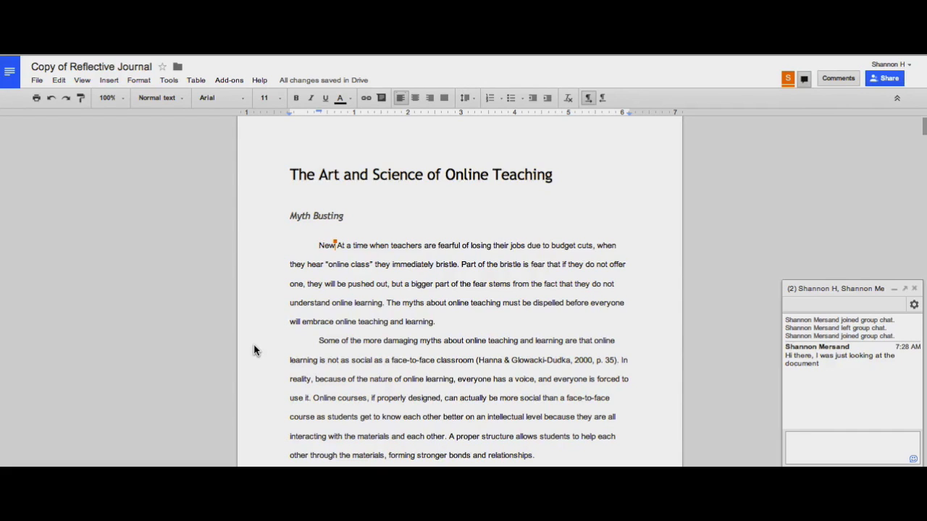
In sharing settings, review the second collaborator's permission choices without changing them
click(883, 78)
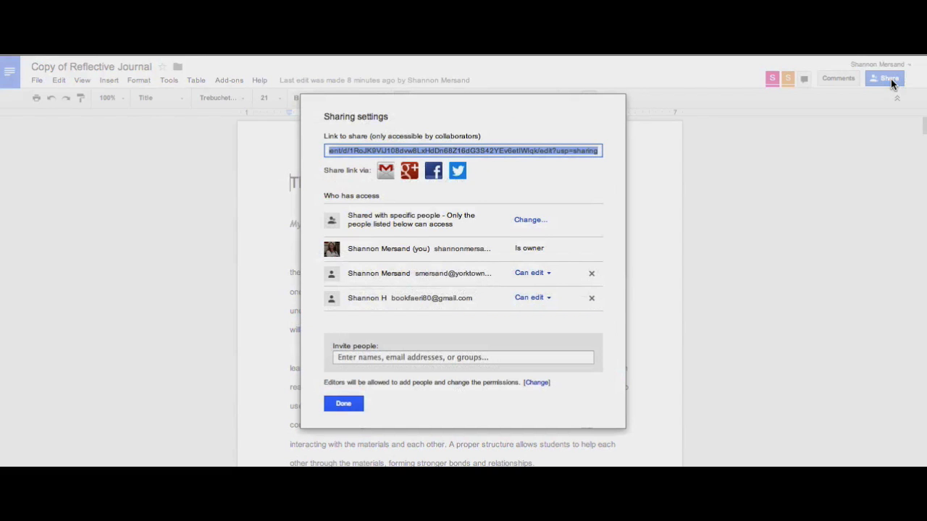
mouse_move(543, 255)
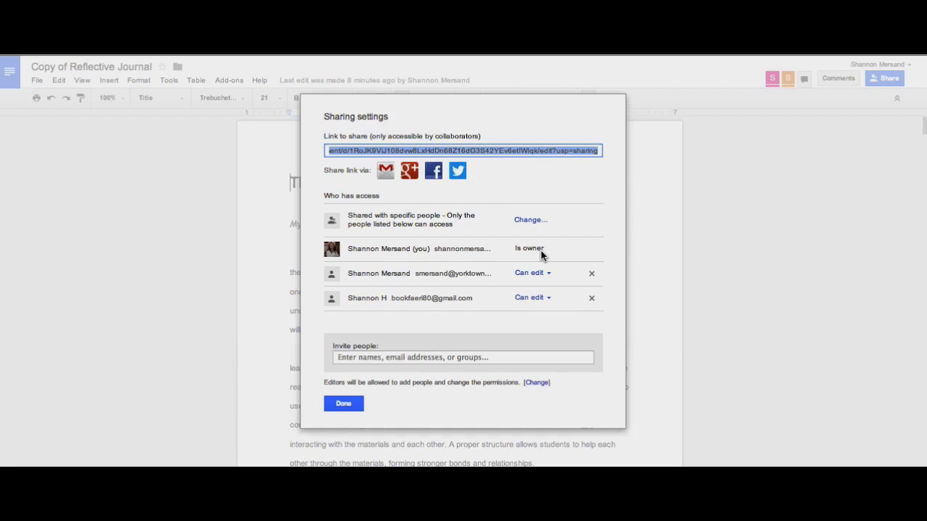
mouse_move(460, 252)
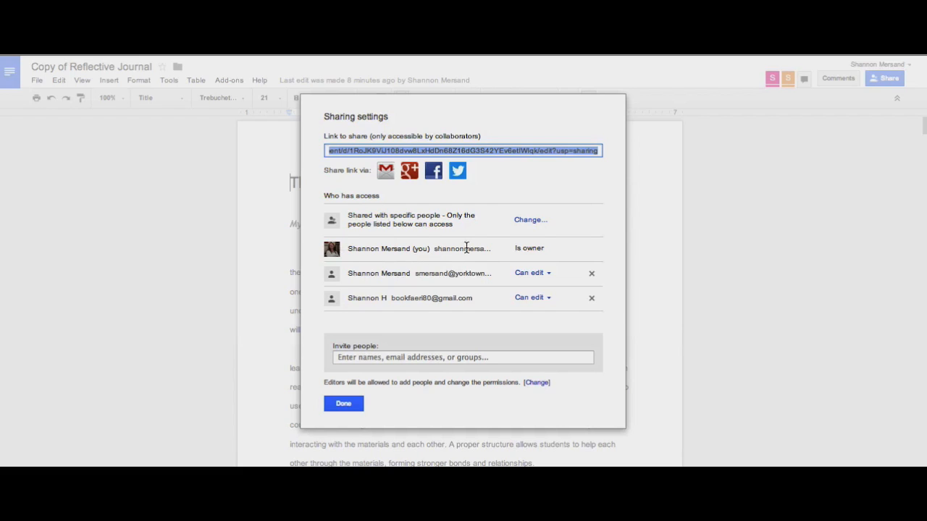
mouse_move(463, 308)
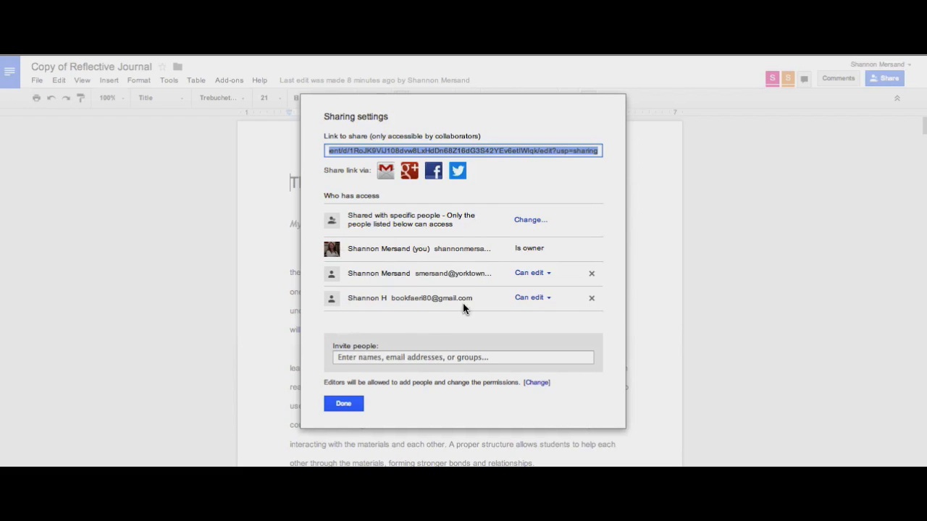
click(530, 298)
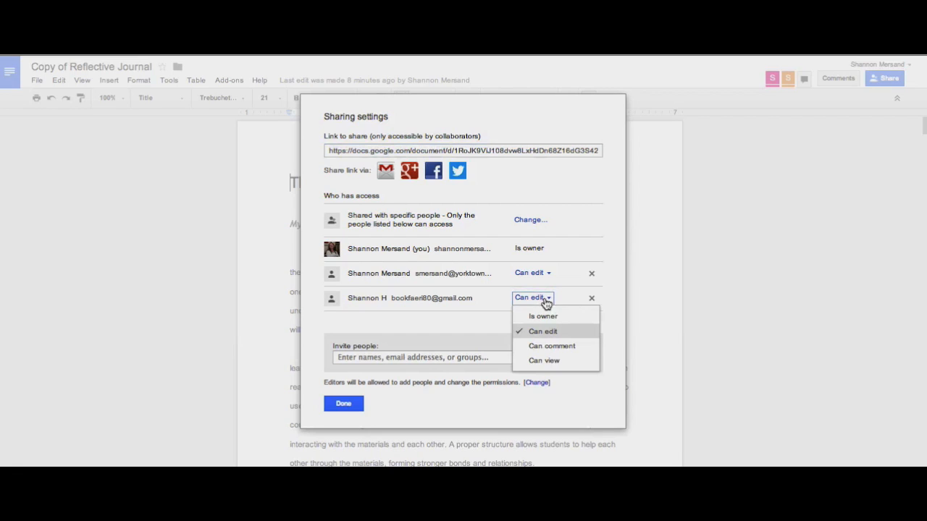
mouse_move(583, 322)
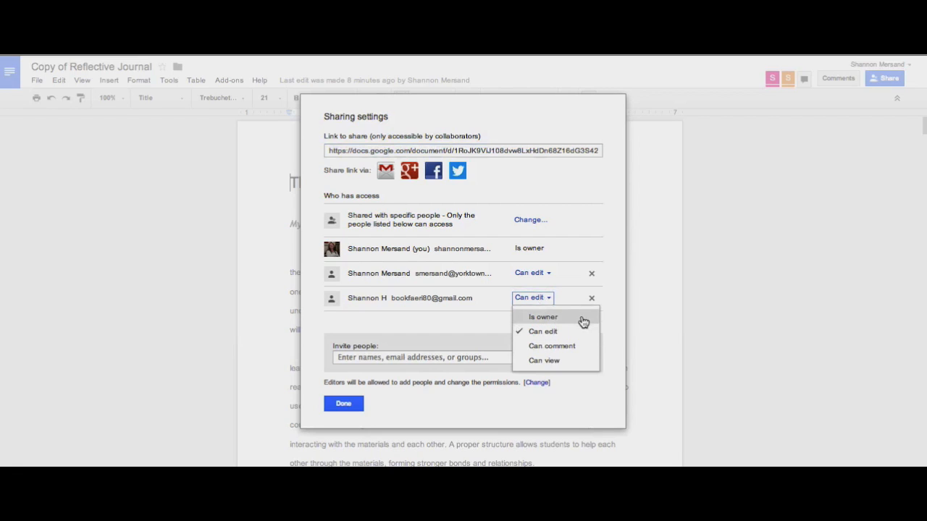
mouse_move(359, 275)
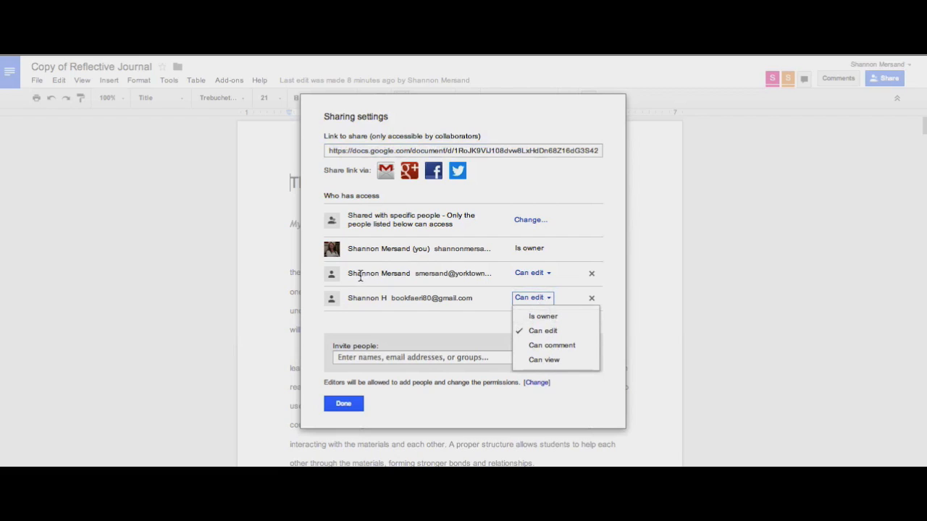
click(541, 330)
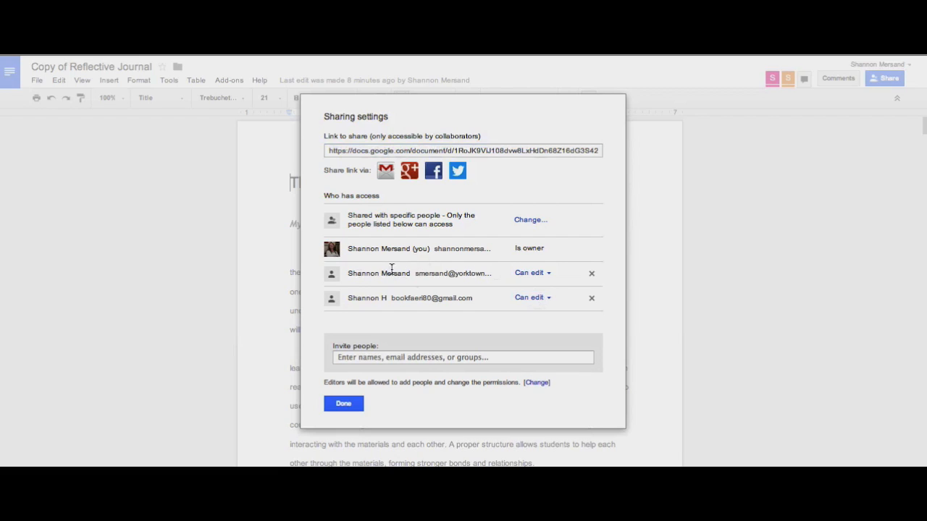
Set the other editor to Is owner and save, triggering the cross-domain ownership error
double_click(429, 272)
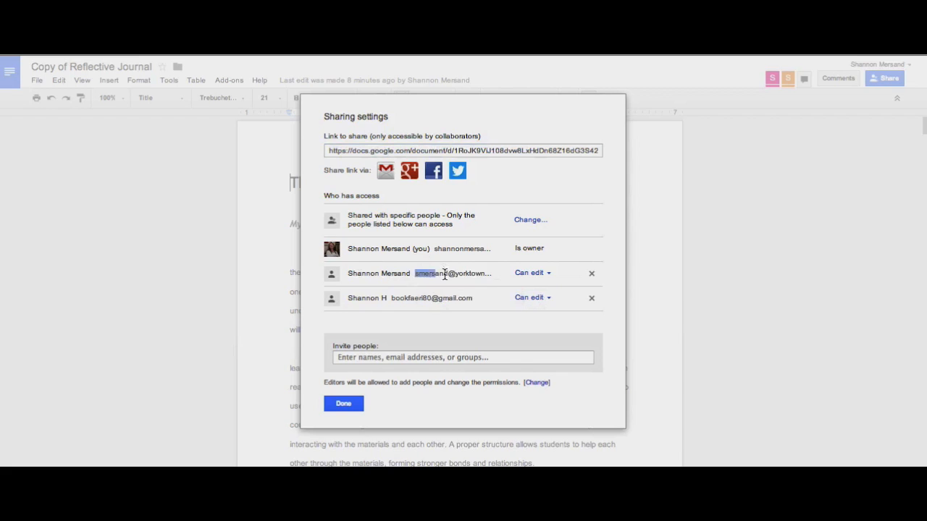
click(532, 272)
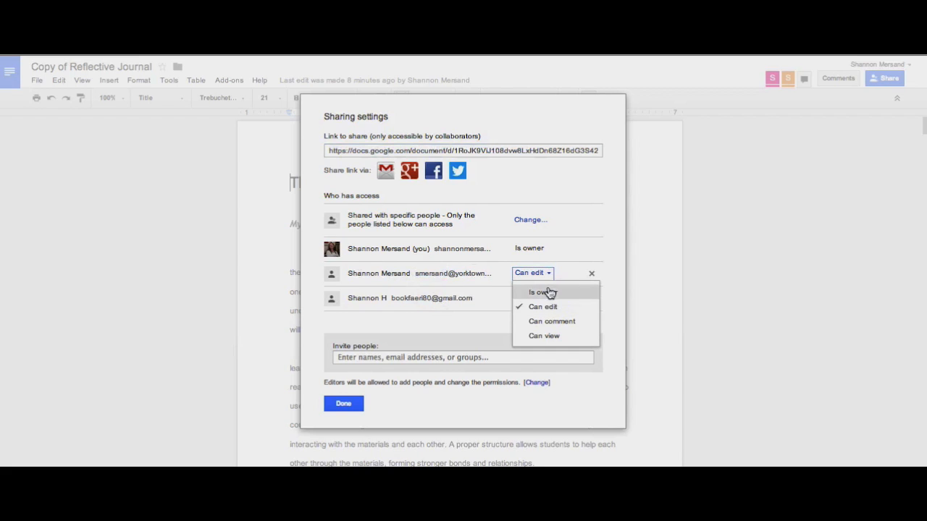
click(542, 293)
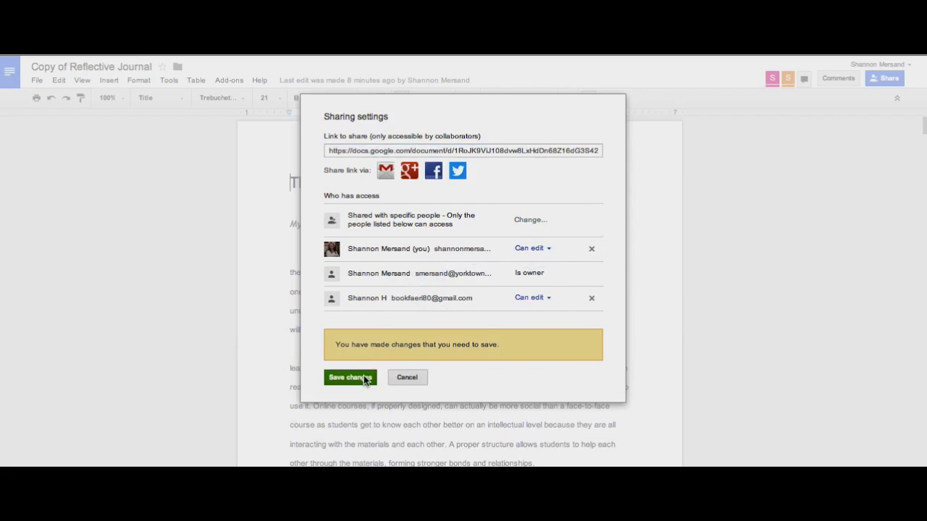
click(350, 377)
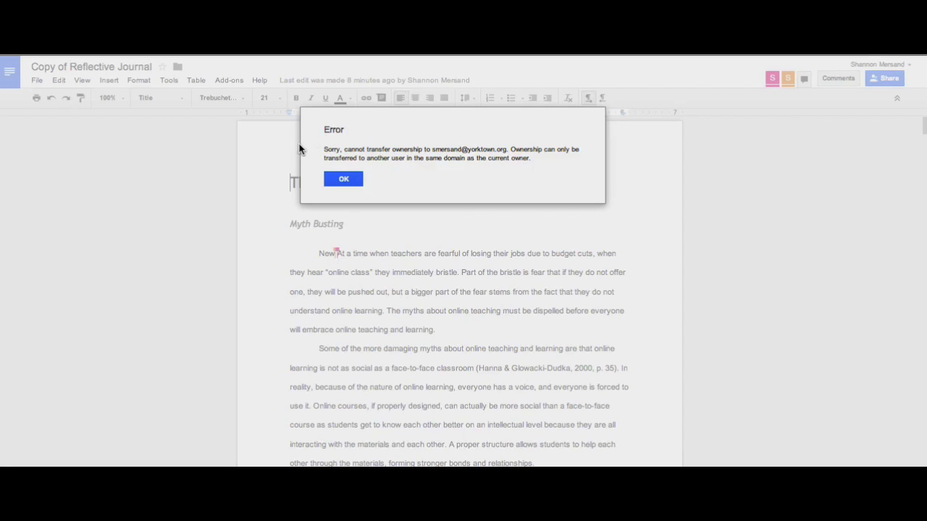
Dismiss the ownership error and reopen sharing settings for Copy of Reflective Journal
click(343, 180)
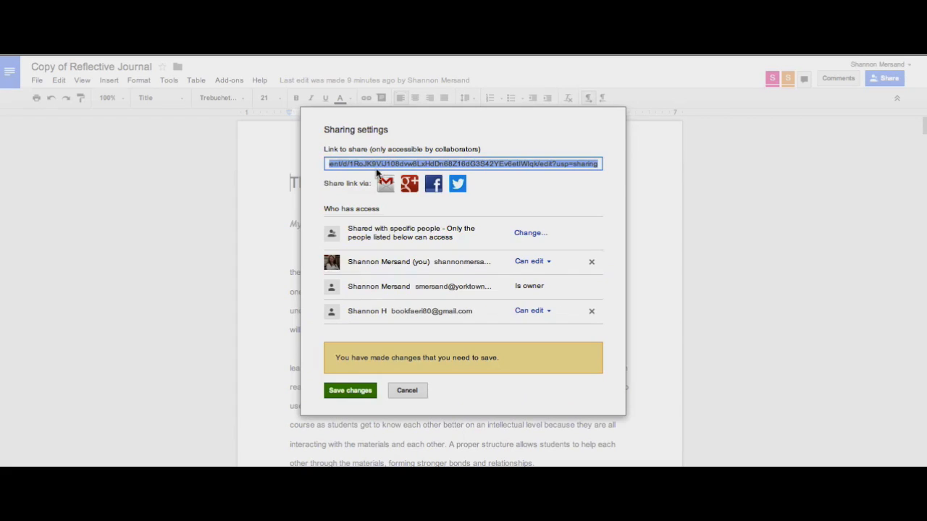
mouse_move(545, 290)
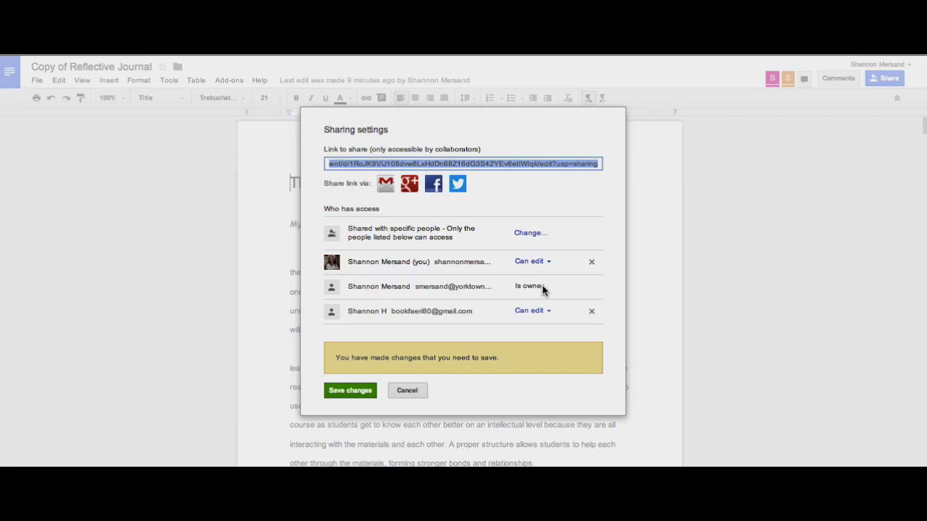
click(351, 391)
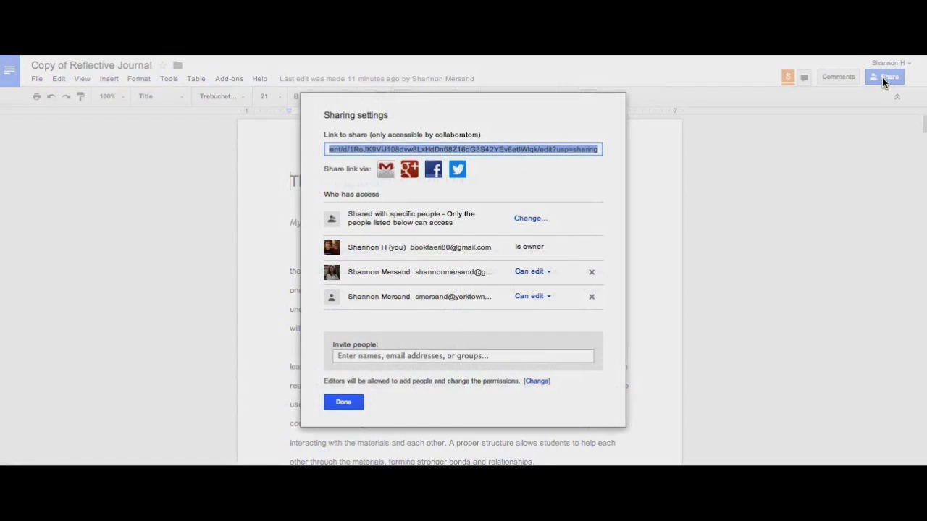
mouse_move(574, 218)
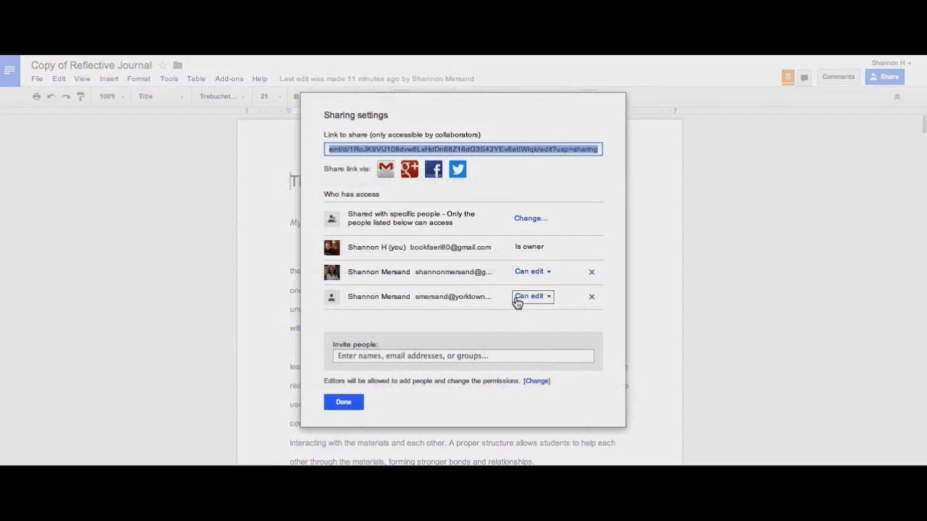
mouse_move(533, 273)
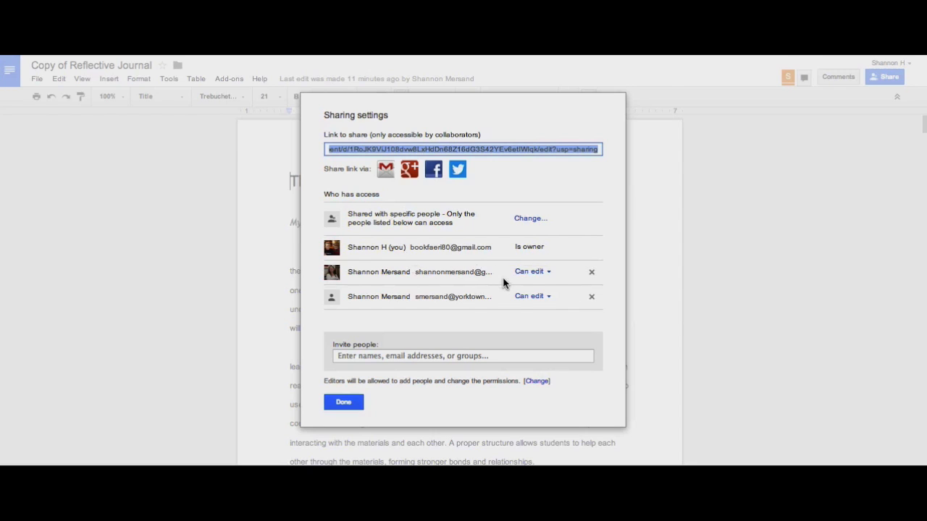
Switch both collaborators from Can edit to Can view and save the changes
click(533, 272)
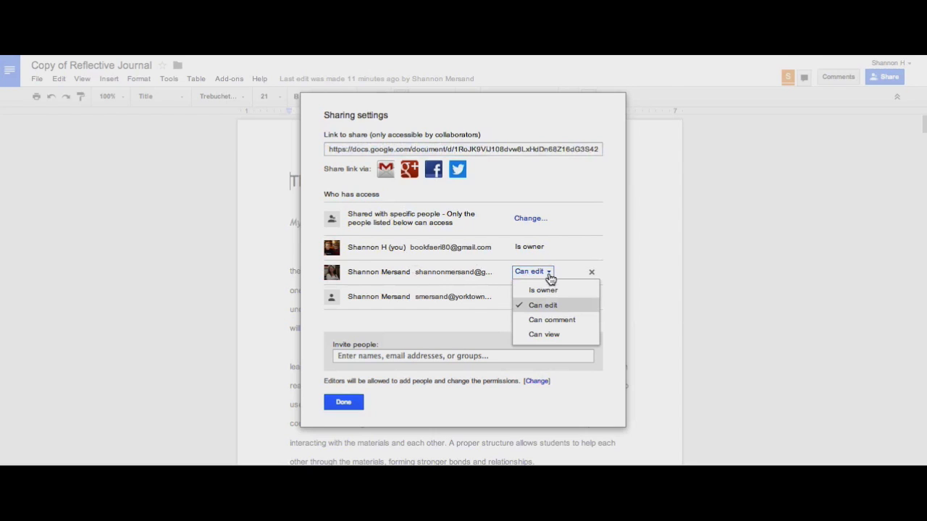
mouse_move(551, 333)
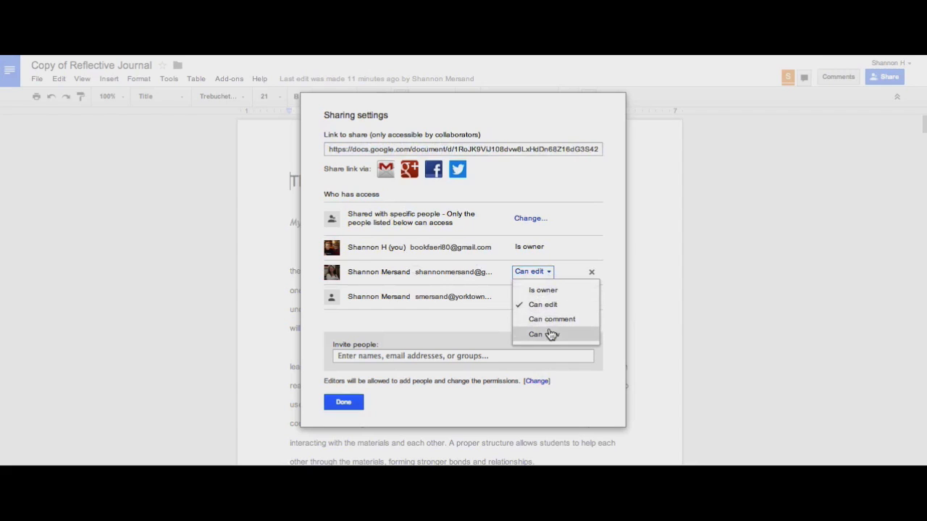
click(542, 333)
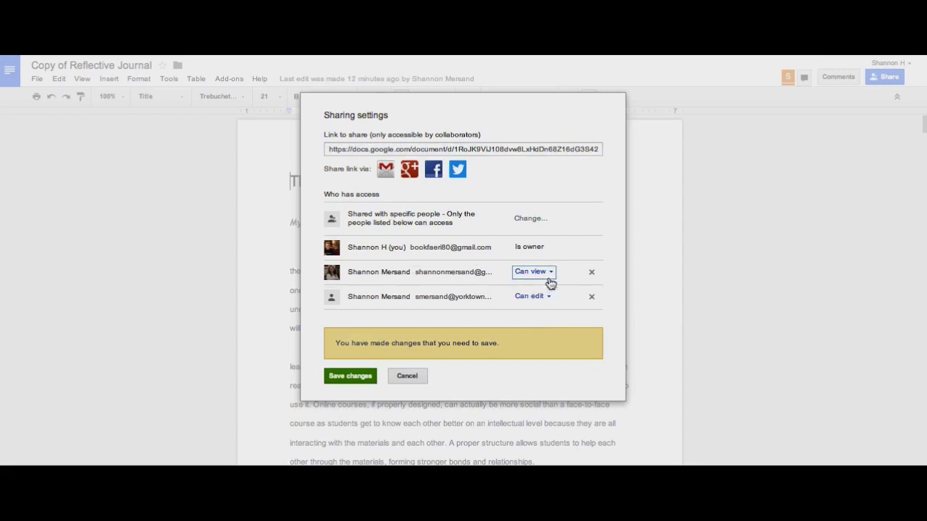
click(533, 295)
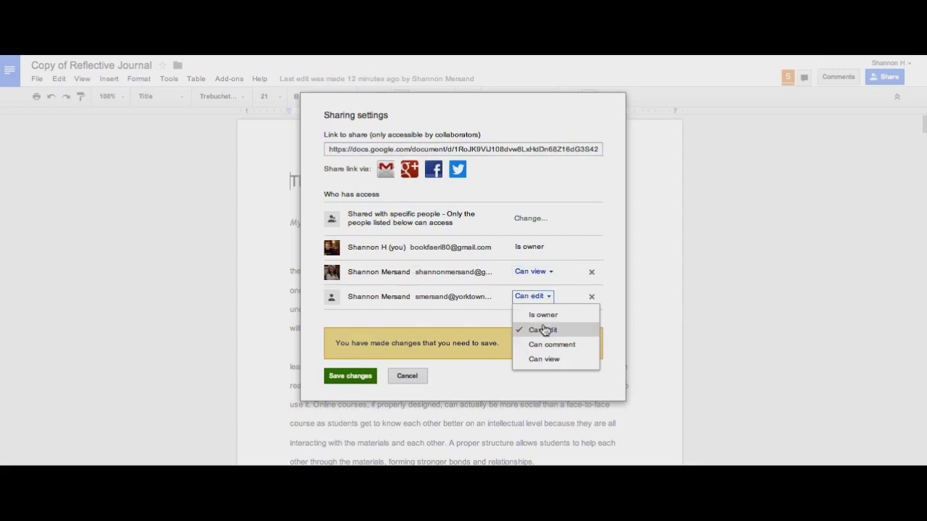
click(543, 359)
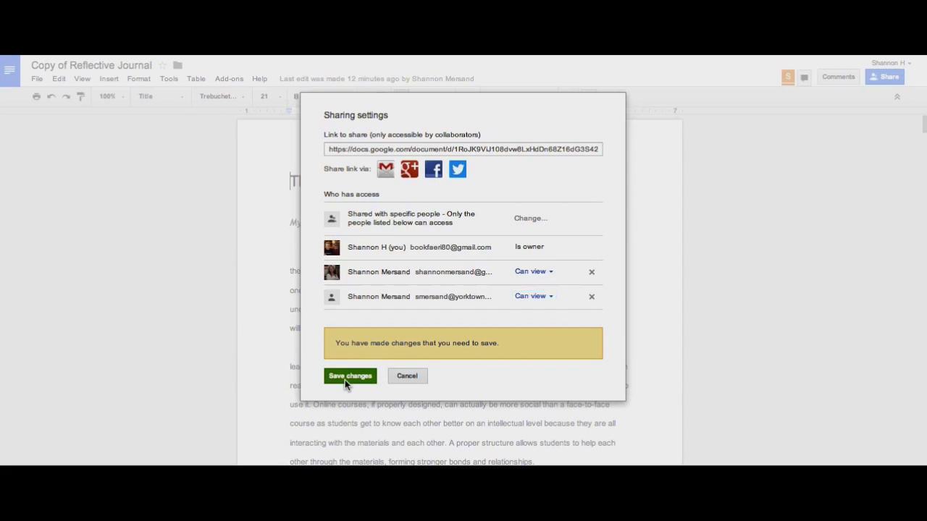
click(351, 376)
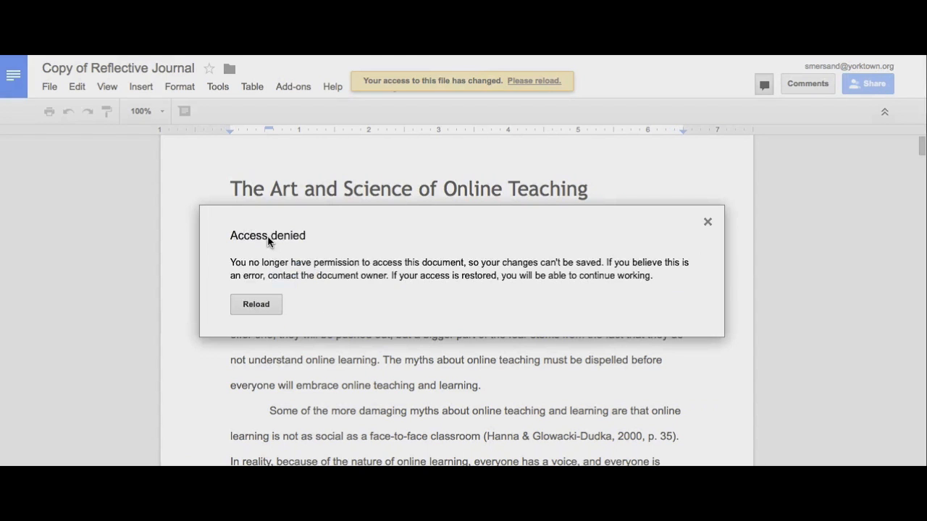
mouse_move(270, 298)
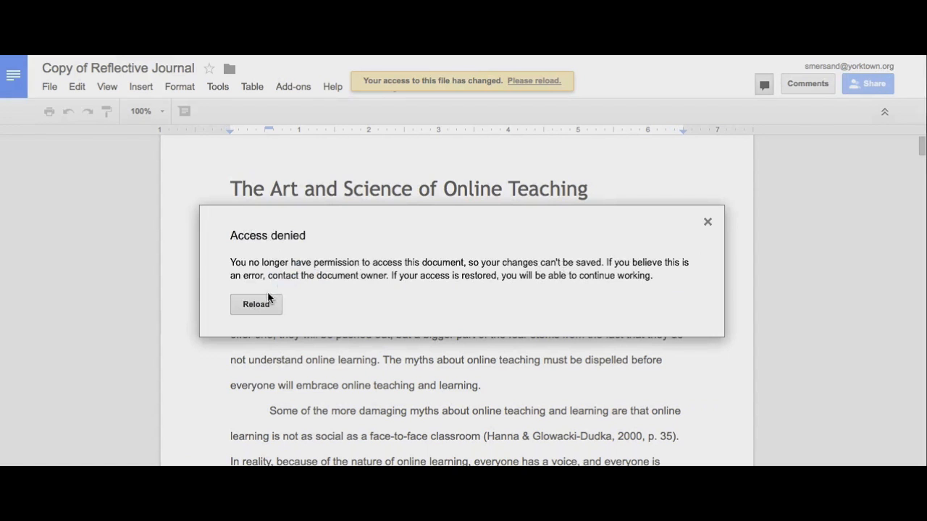
Reload the access-denied document as the collaborator and check the Comments panel
click(255, 304)
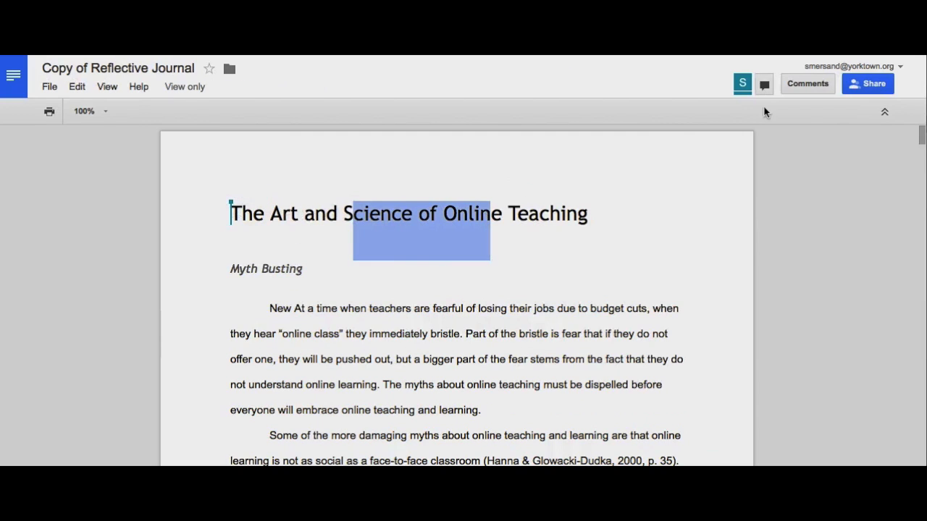
click(807, 83)
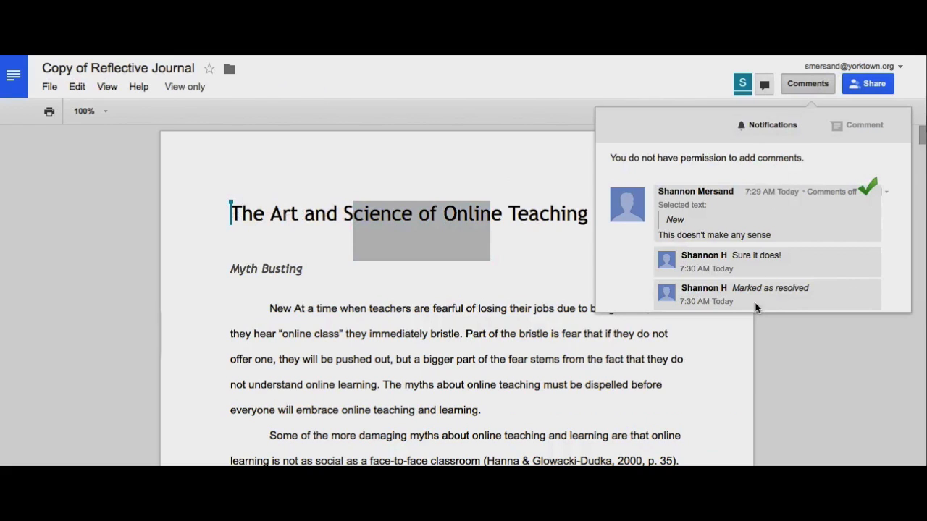
mouse_move(721, 187)
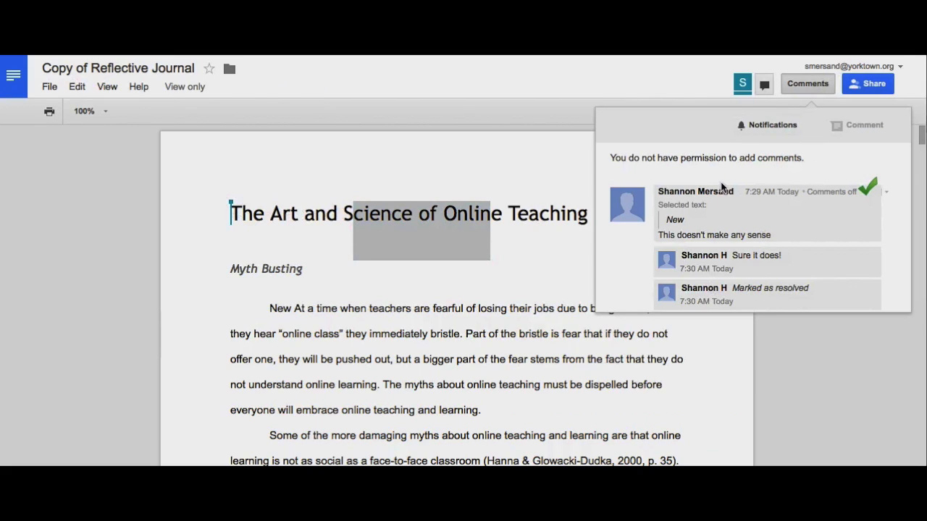
mouse_move(333, 330)
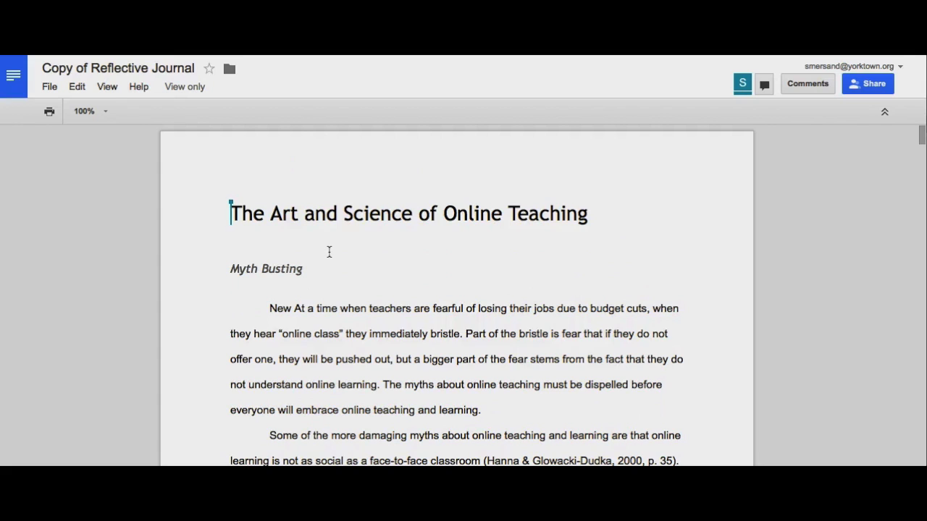
mouse_move(237, 139)
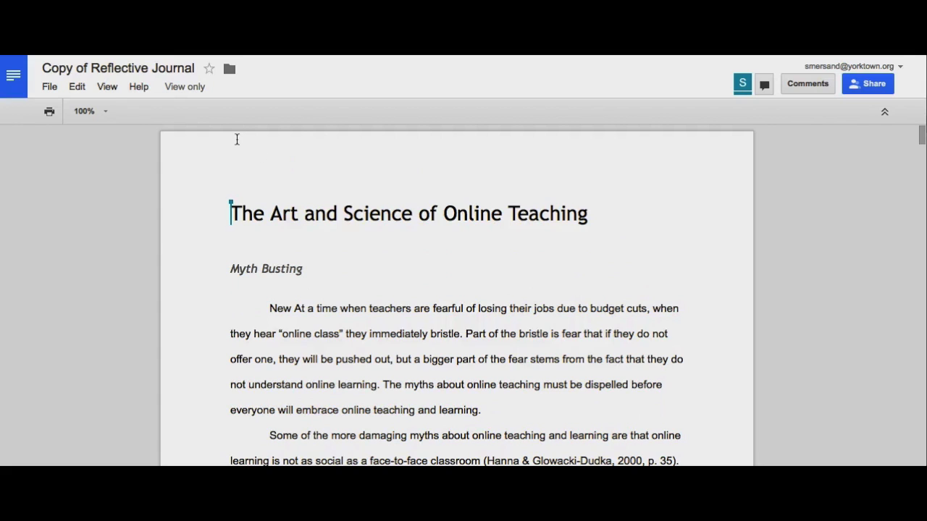
mouse_move(185, 263)
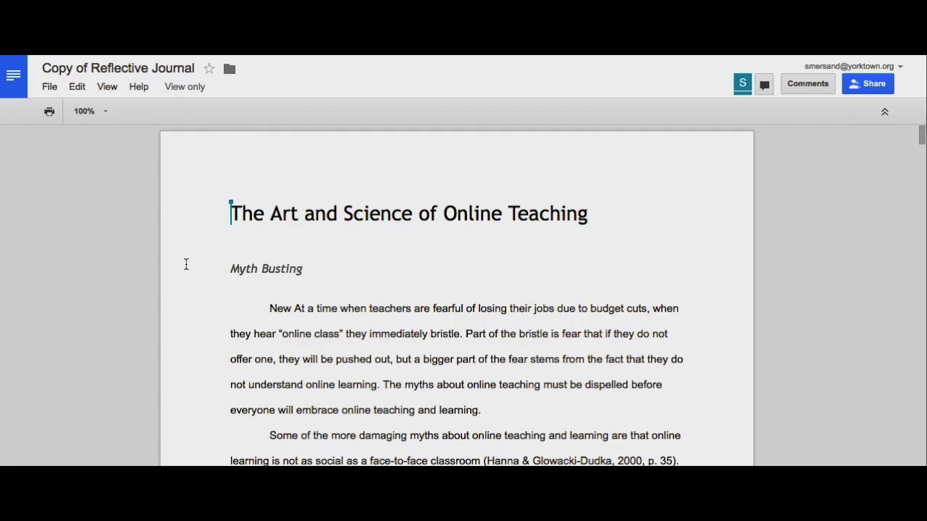
mouse_move(247, 204)
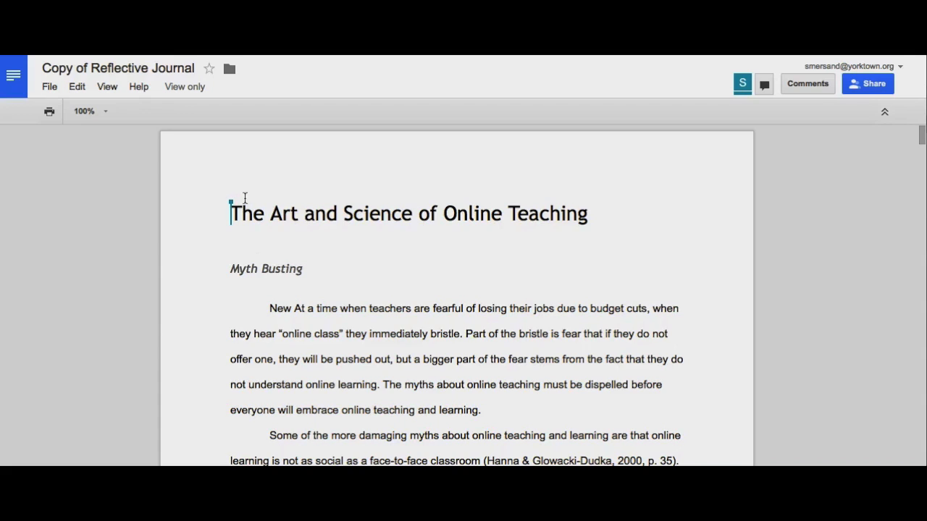
Make a copy of the view-only journal named 'Mersand of Reflective Journal'
click(49, 87)
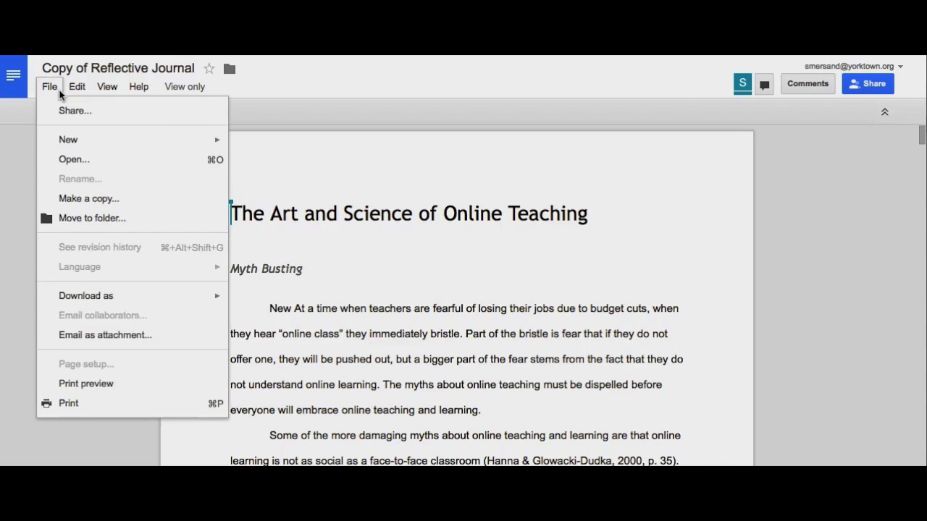
click(89, 199)
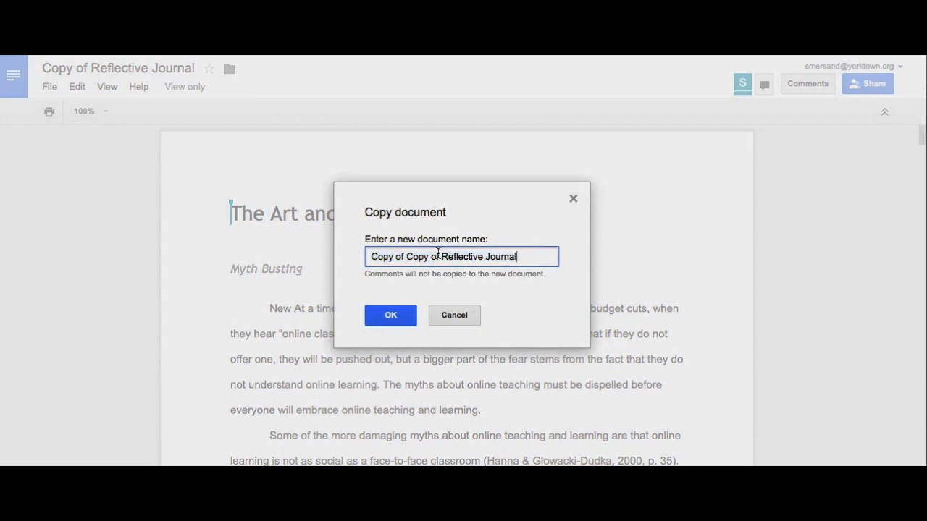
text(Mer)
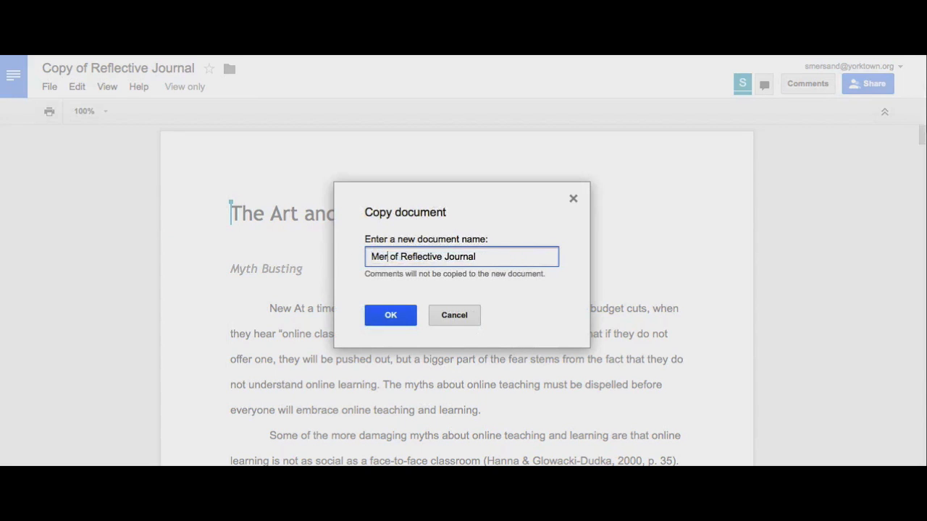
text(sand)
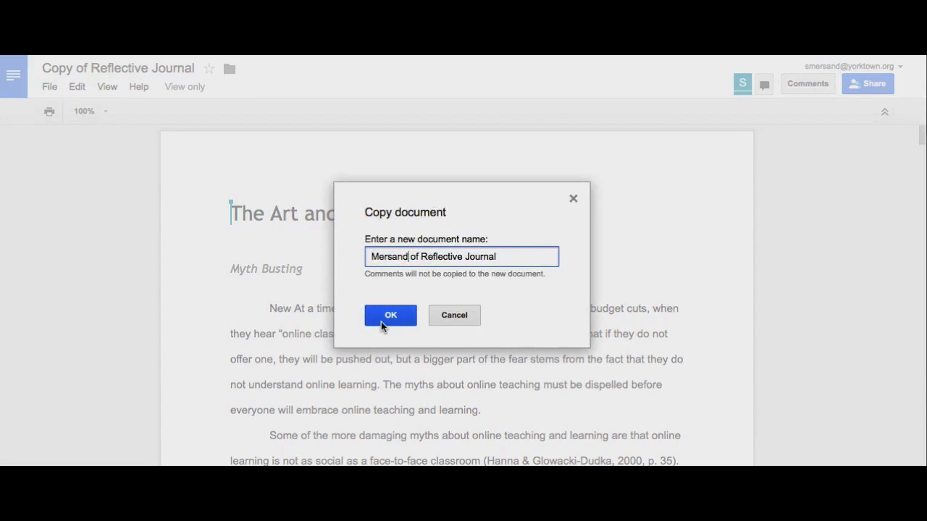
click(391, 315)
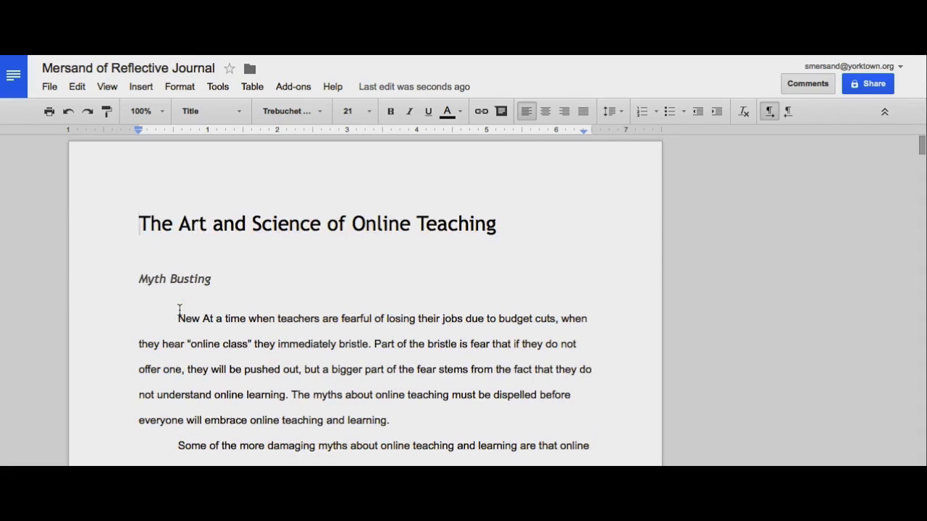
Show the Sharing settings of the new Mersand copy, private to its owner
scroll(down, 3)
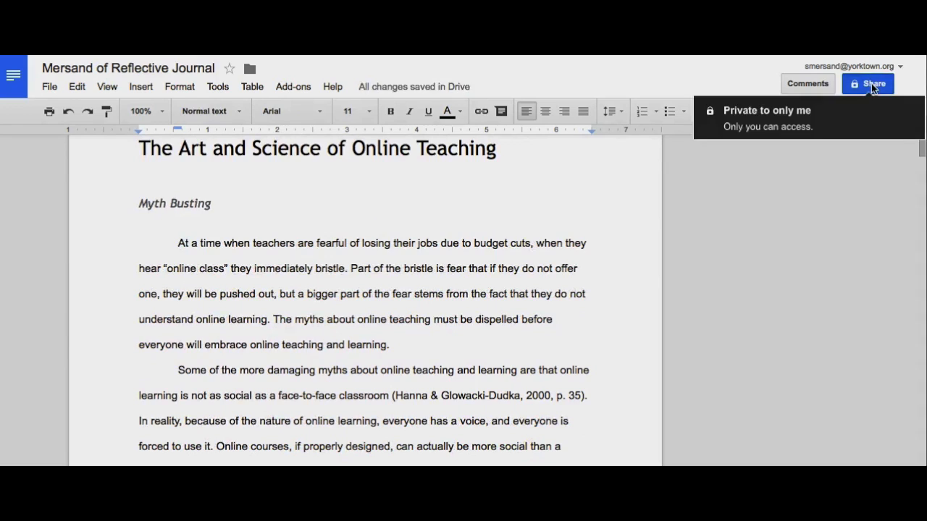
click(869, 82)
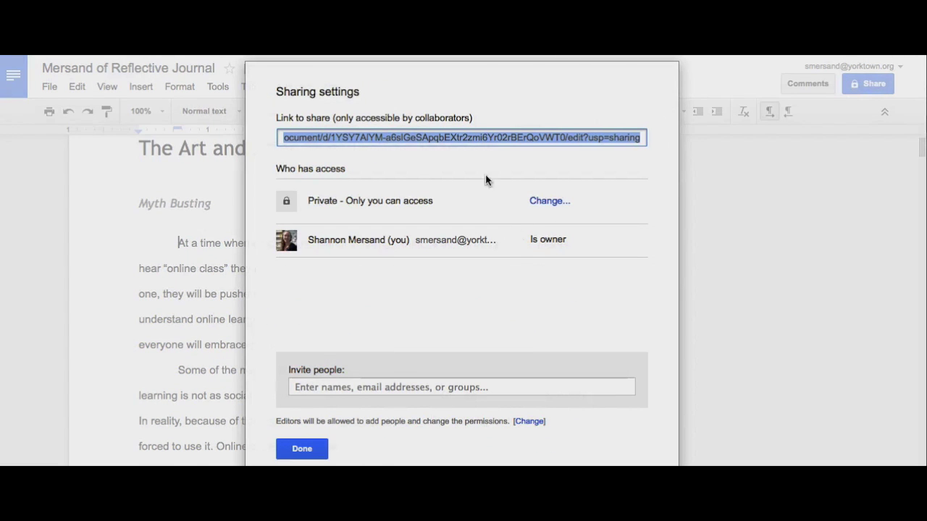
mouse_move(307, 362)
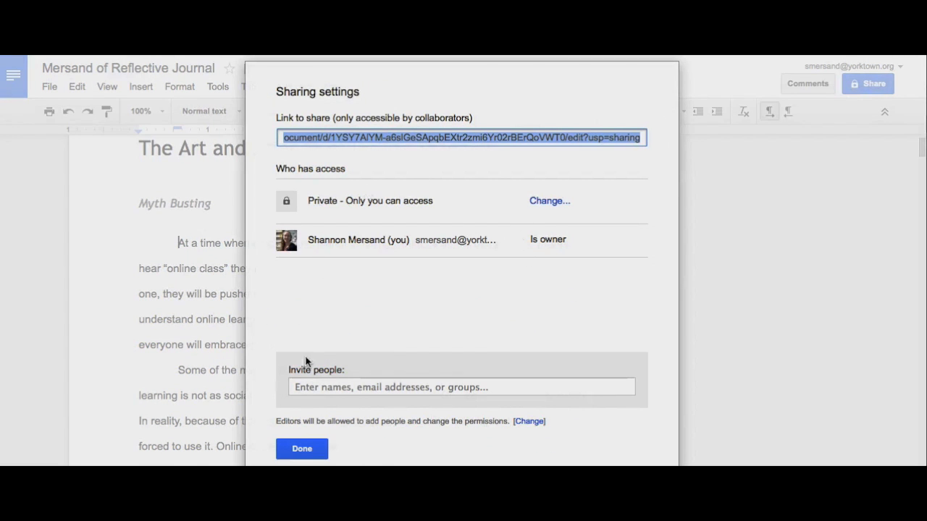